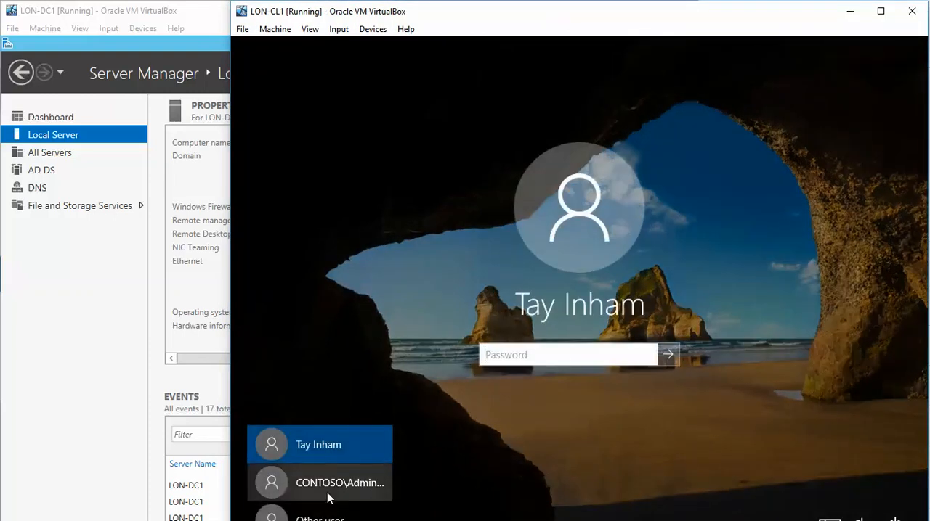
- Sign in to the selected account on LON-CL1 and reach the Windows desktop
left_click(340, 482)
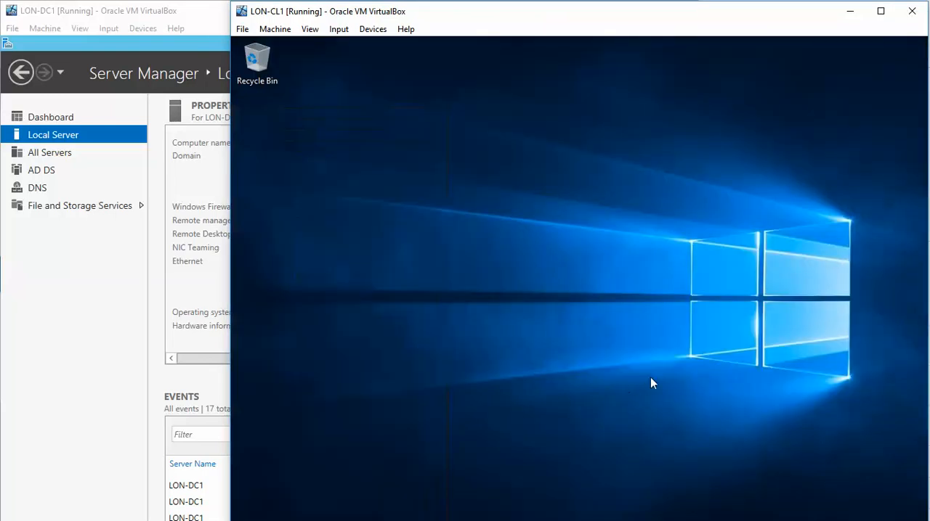
mouse_move(621, 294)
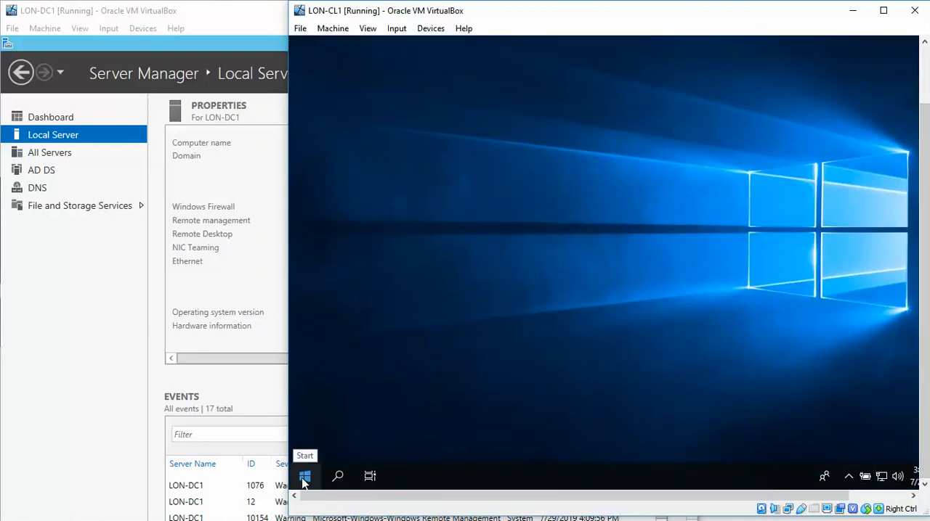
- From Computer Management, show Local Users and Groups > Users and start a New User form
right_click(305, 476)
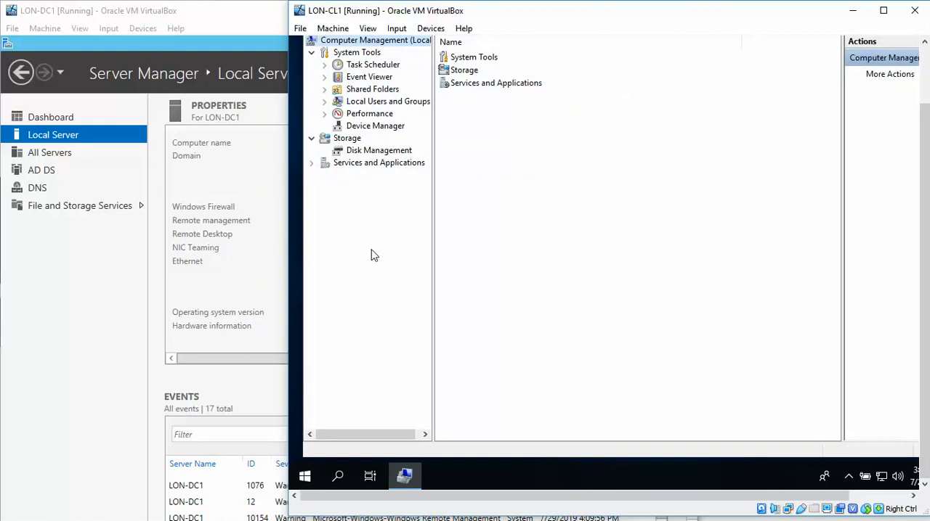
mouse_move(365, 200)
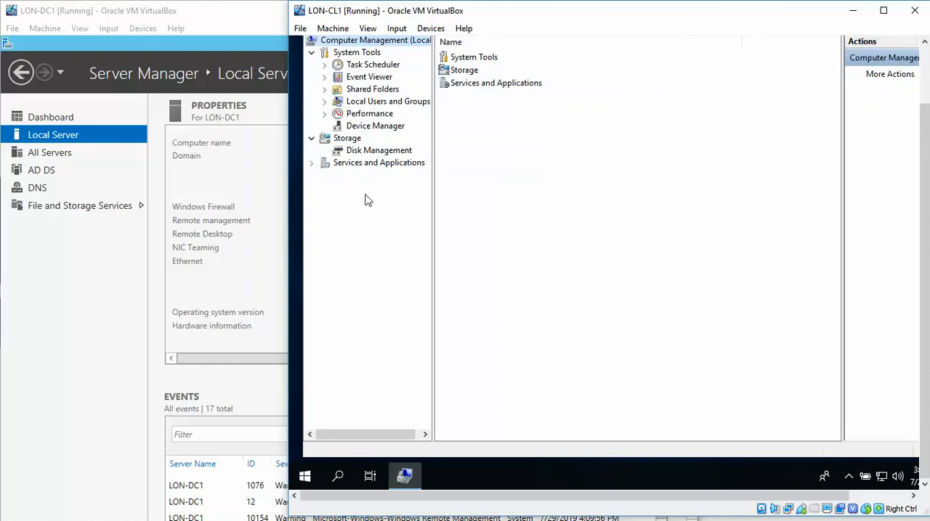
left_click(387, 102)
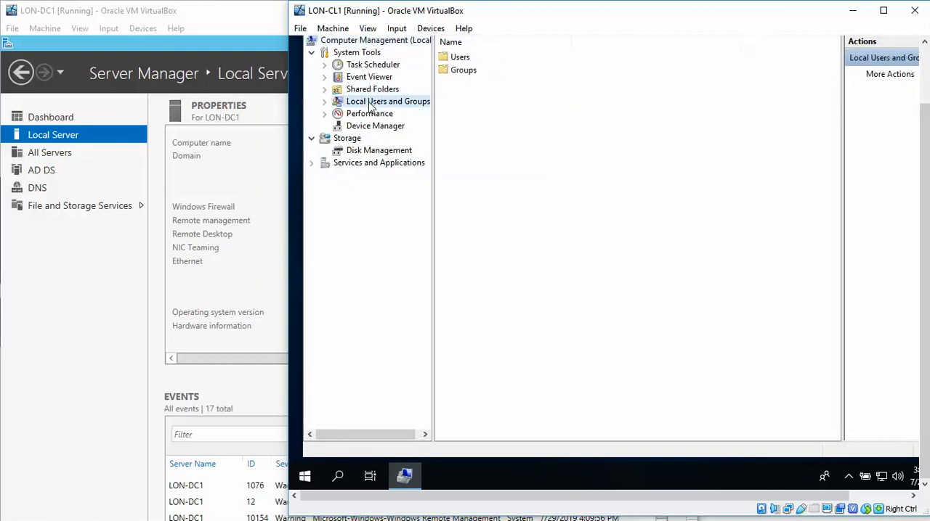
left_click(324, 102)
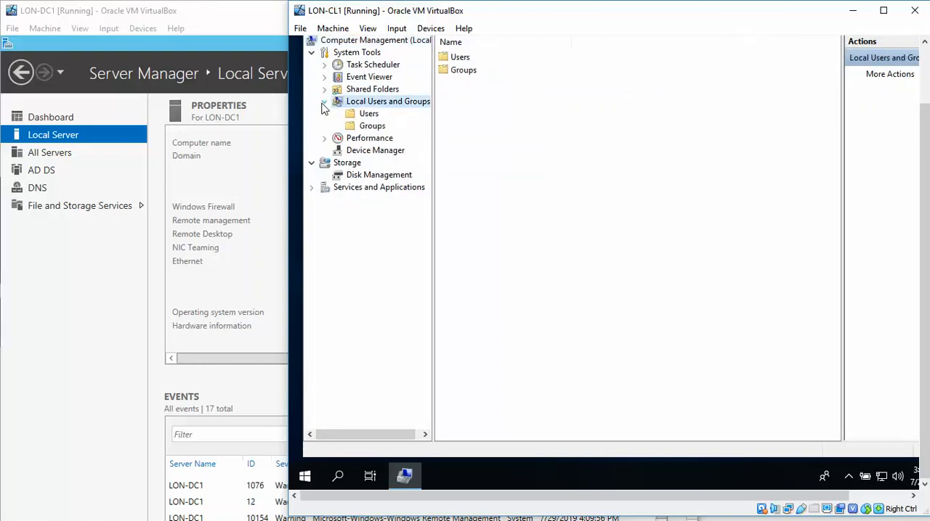
left_click(324, 102)
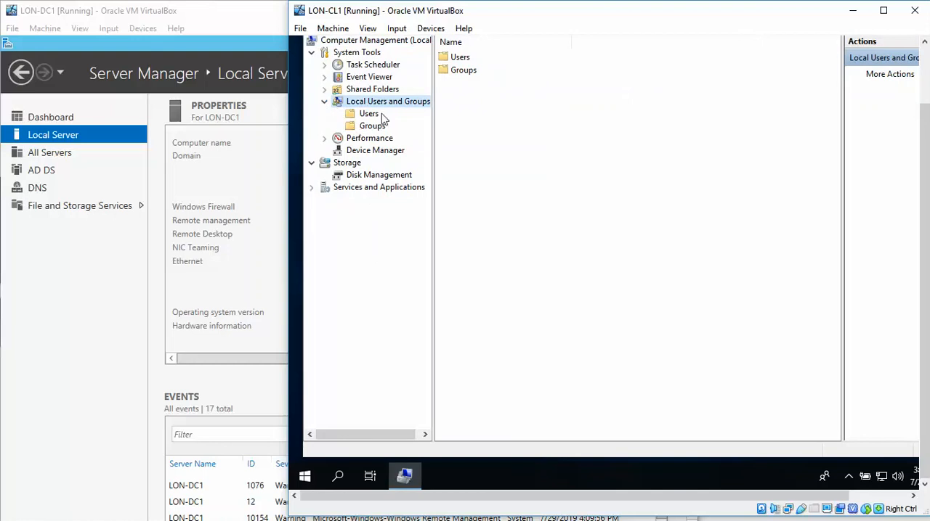
left_click(369, 113)
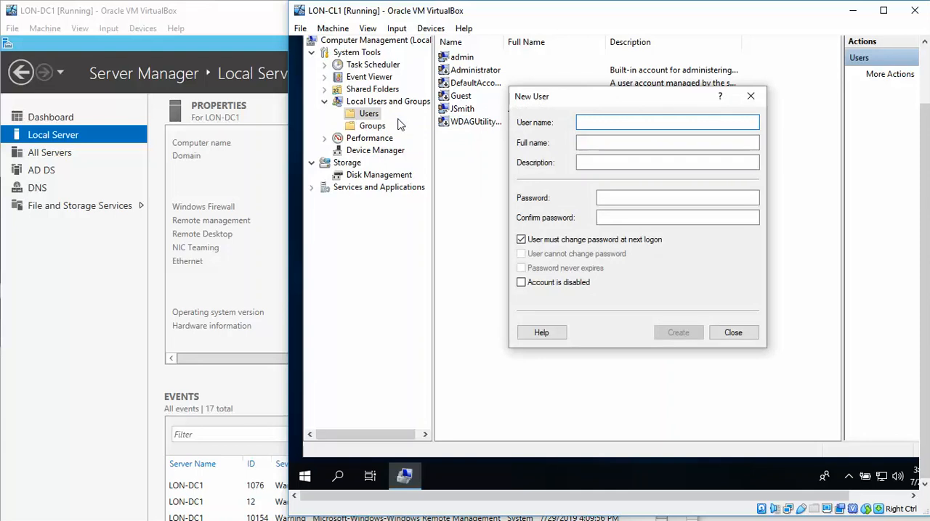
left_click(667, 122)
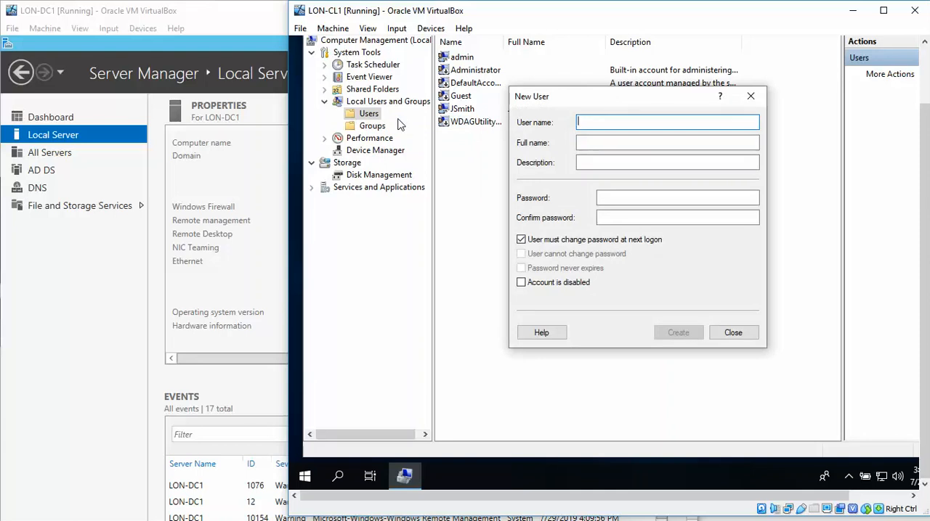
type("Tony Wa")
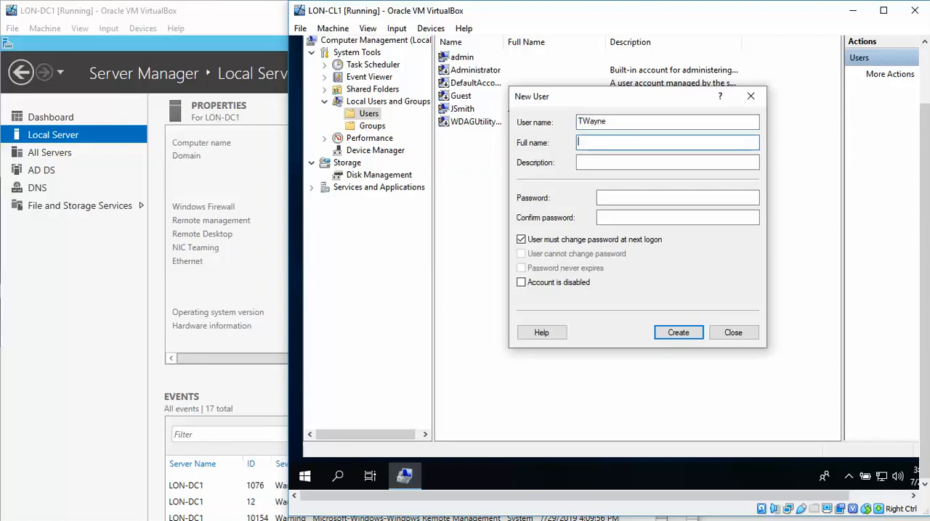
type("Tony Wa")
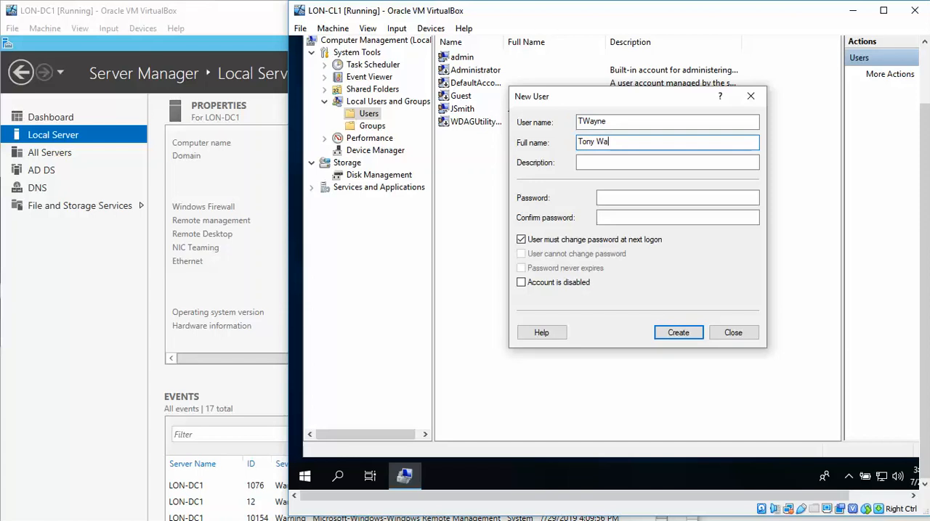
type("yne")
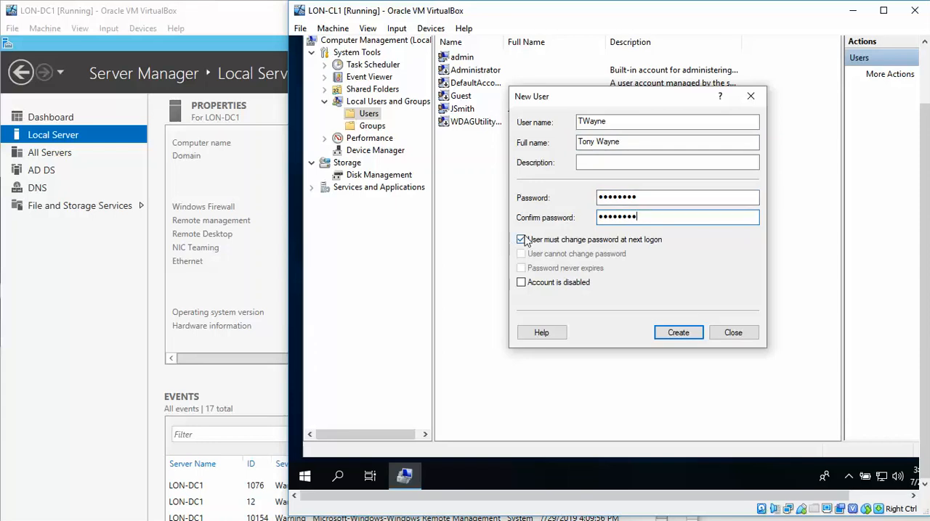
left_click(520, 239)
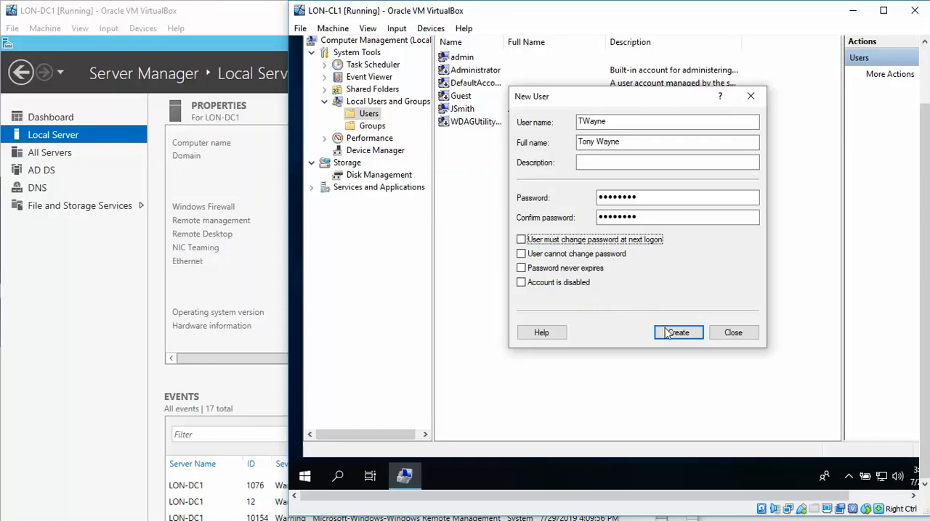
left_click(677, 333)
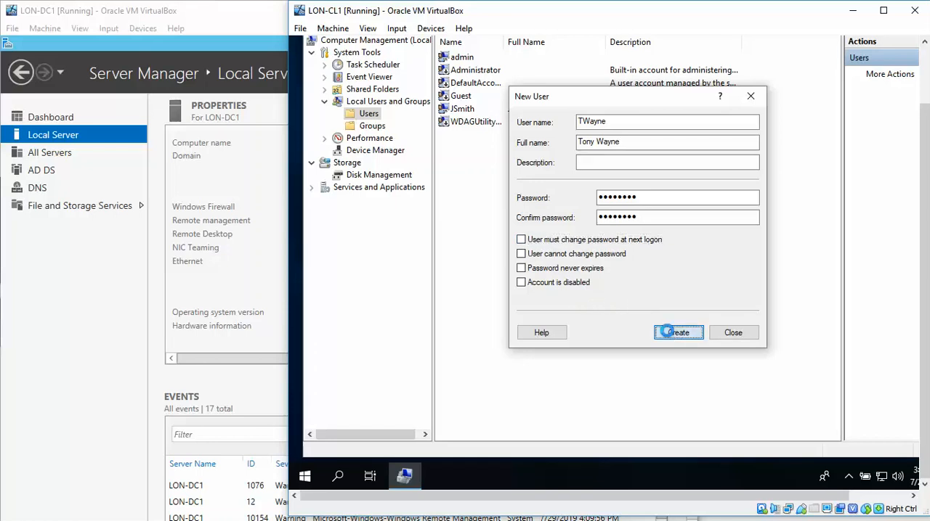
left_click(677, 332)
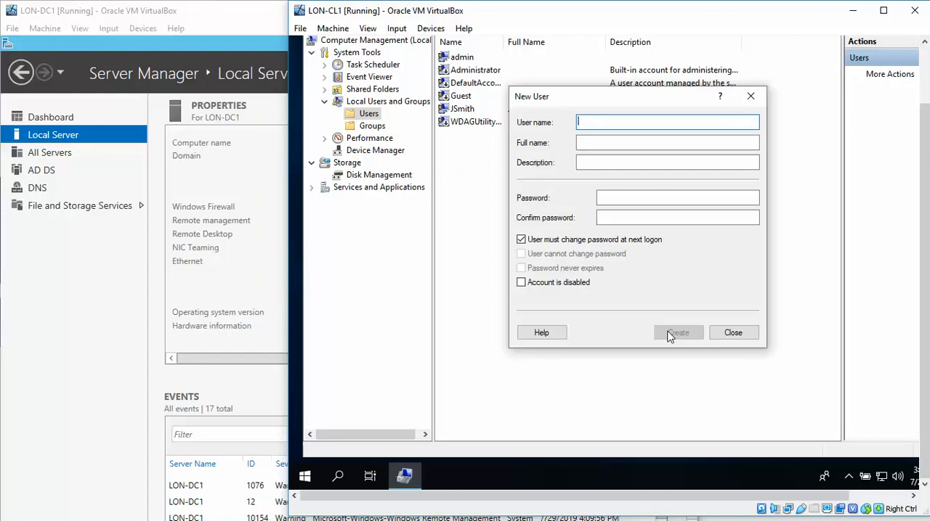
mouse_move(732, 332)
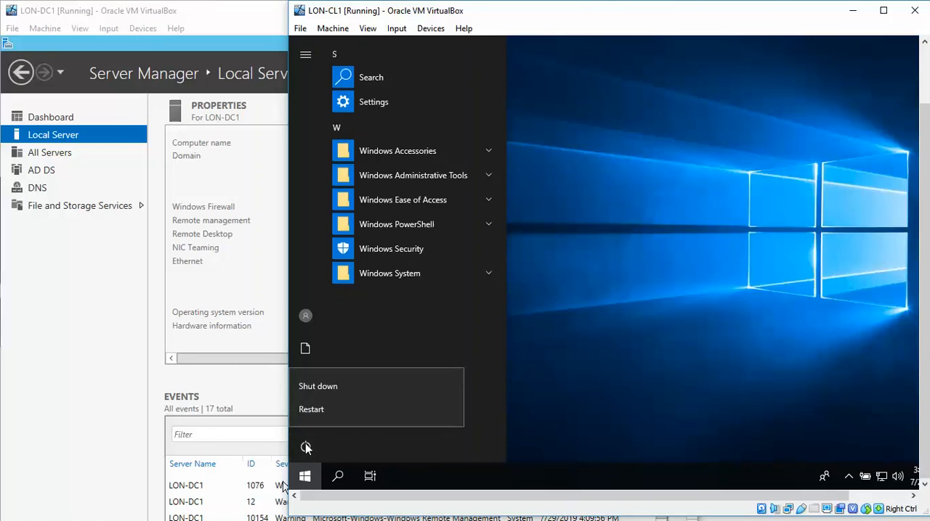
mouse_move(619, 395)
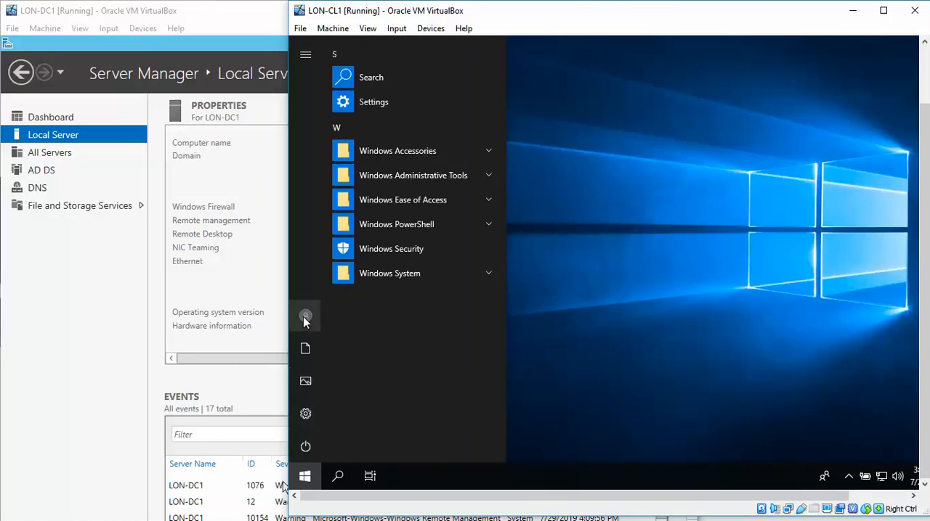
- Switch user from the Start account menu, returning to the sign-in screen
left_click(305, 315)
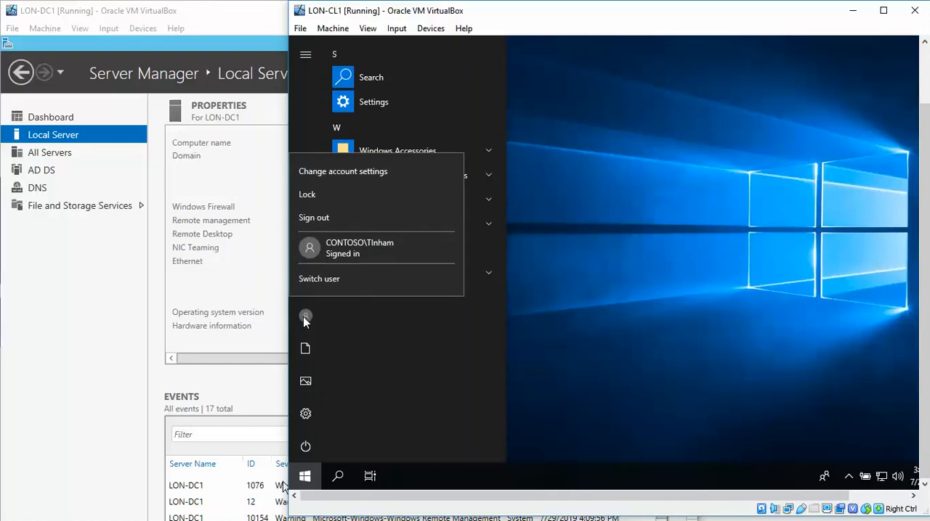
mouse_move(357, 282)
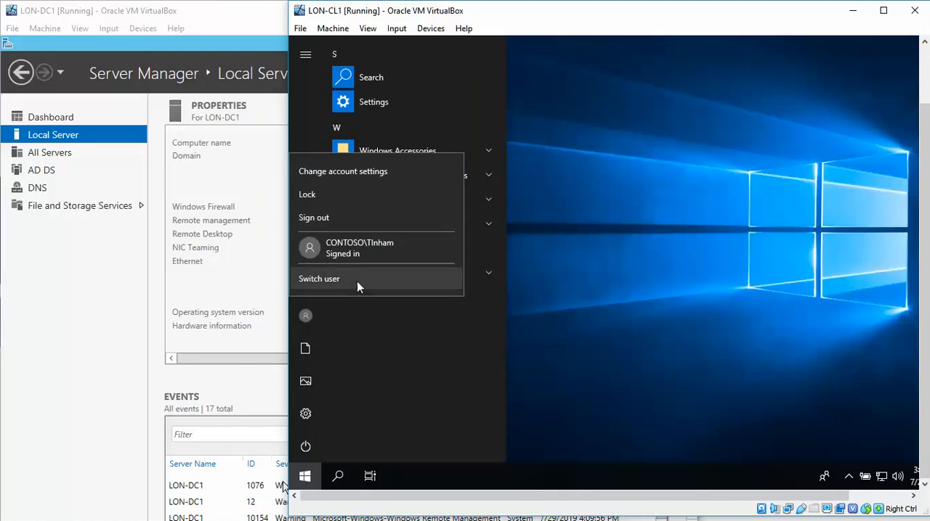
mouse_move(305, 315)
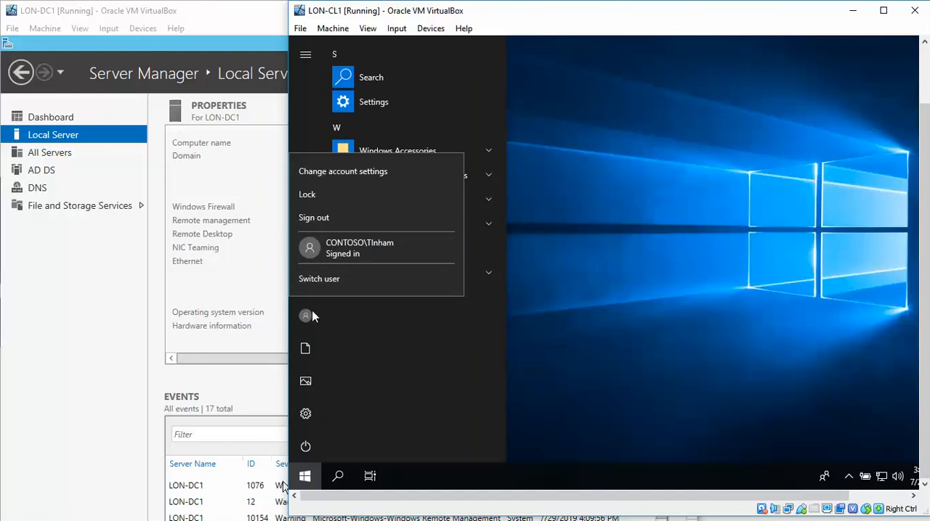
mouse_move(319, 279)
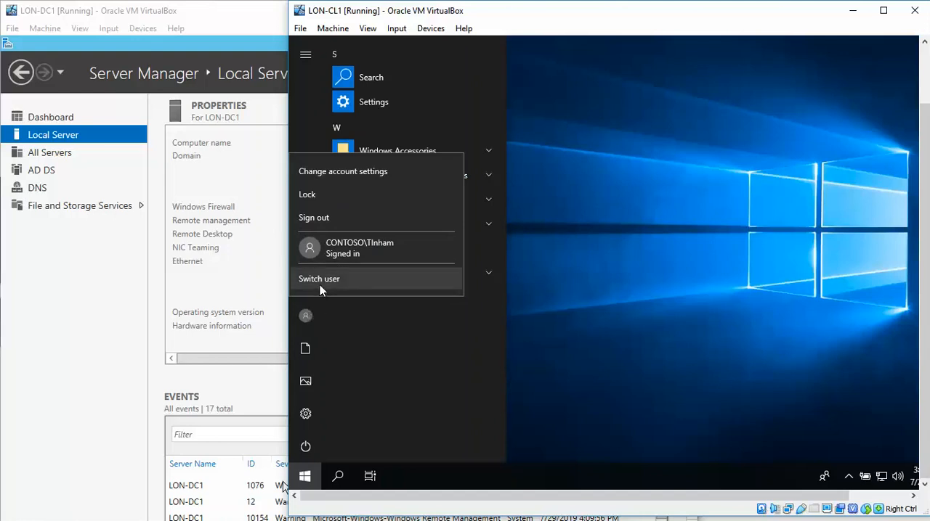
left_click(320, 279)
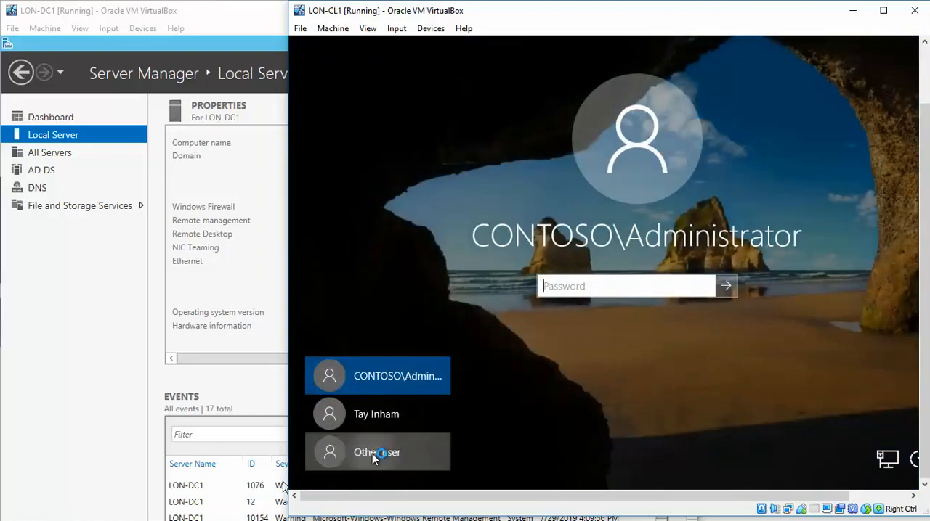
- Sign in as Other user LON-CL1\TWayne with its password
left_click(377, 452)
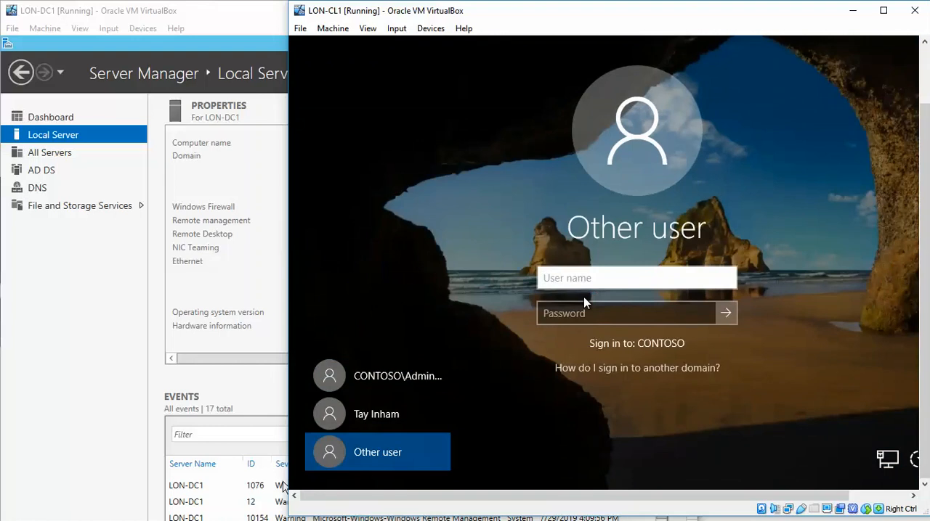
type("LON-CL1")
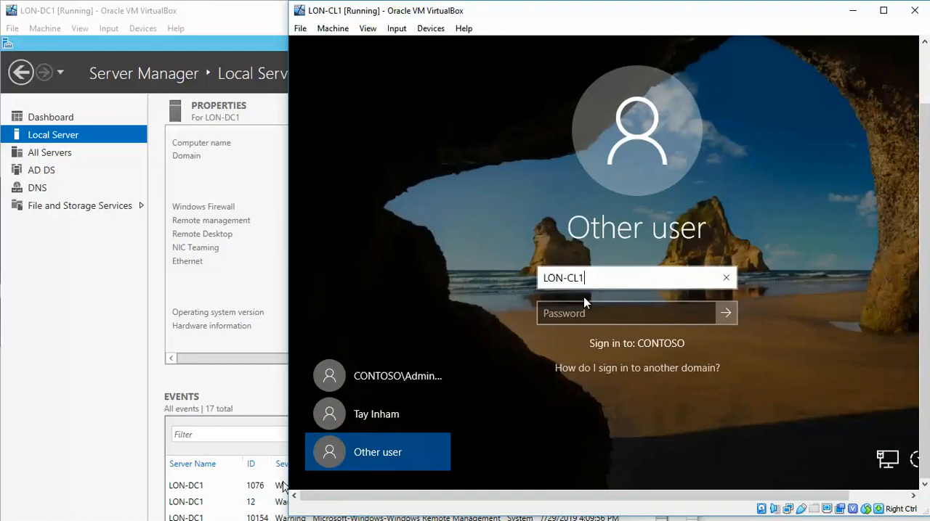
type("\\")
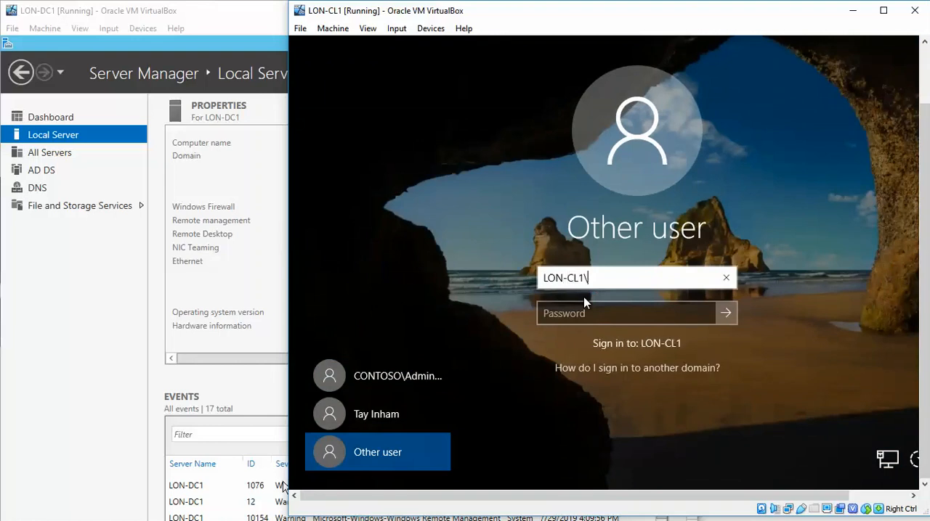
type("TWayn")
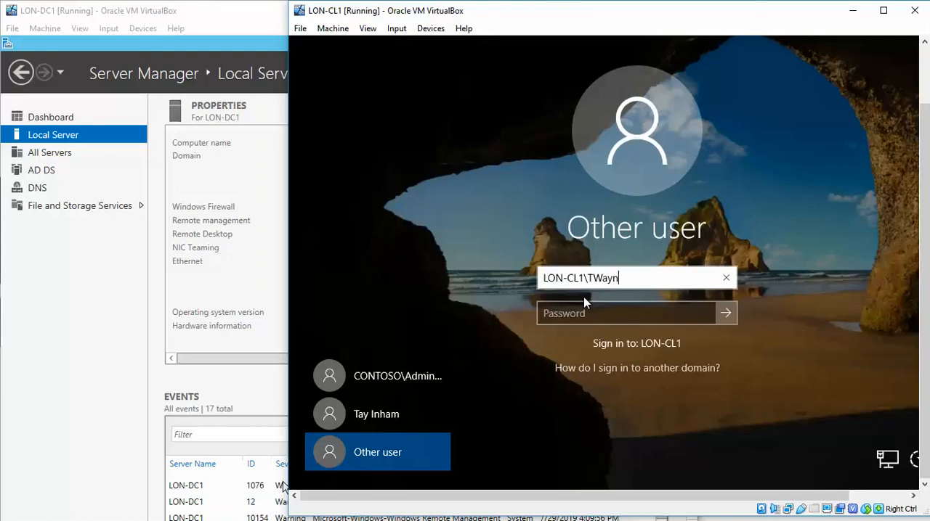
type("e")
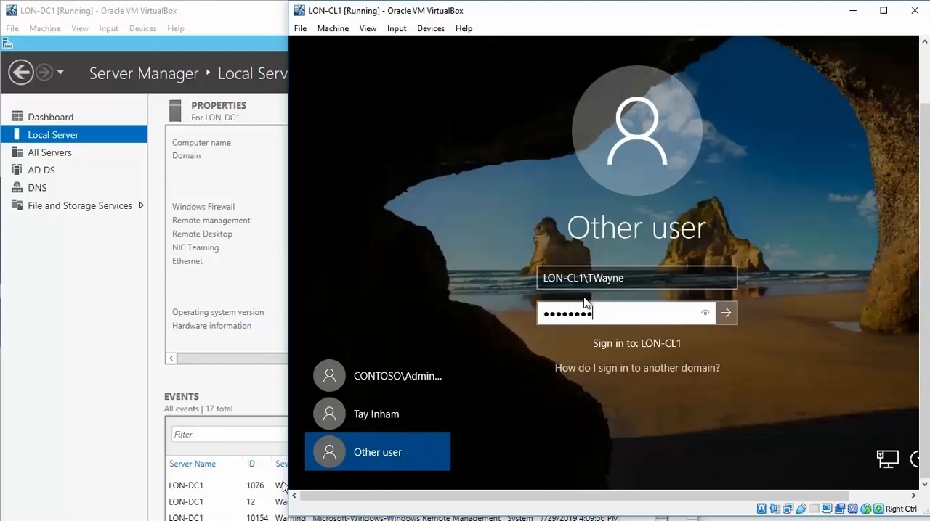
left_click(725, 314)
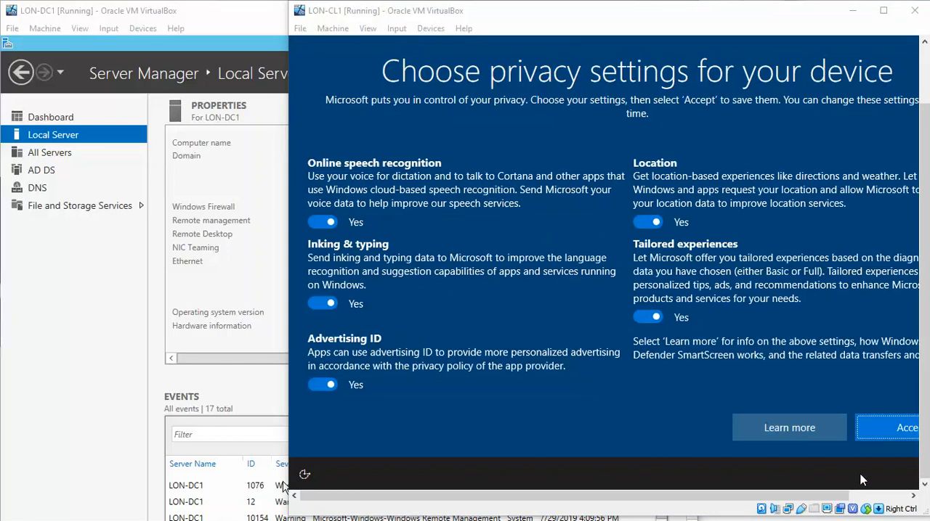
- Accept the privacy settings and create a new folder on TWayne's desktop
left_click(906, 427)
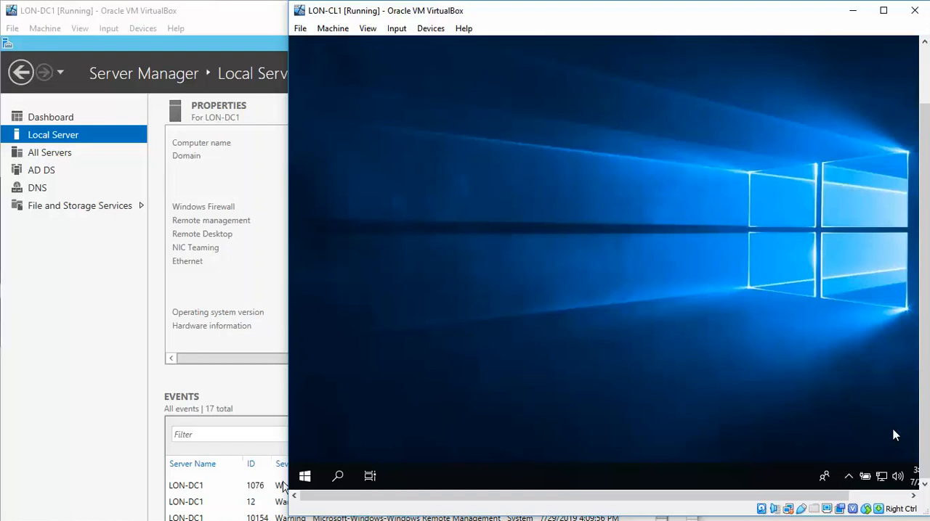
mouse_move(835, 429)
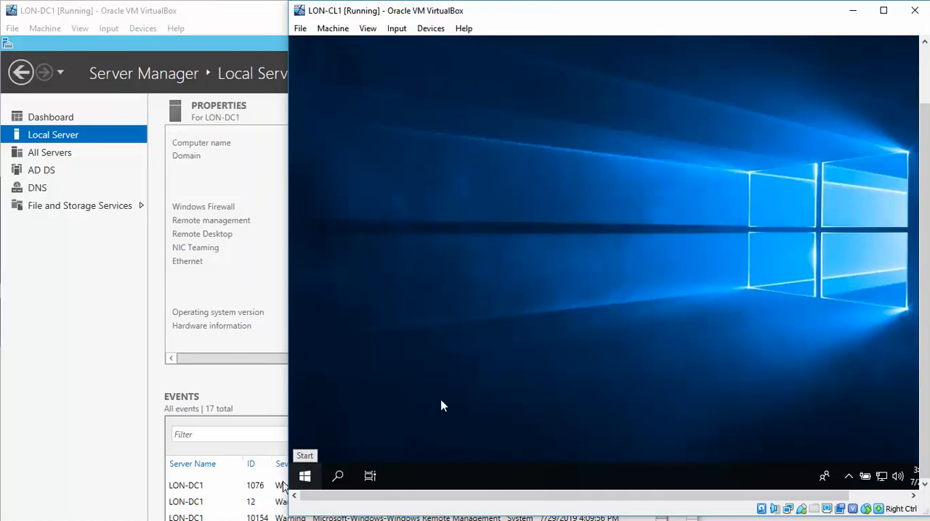
right_click(526, 341)
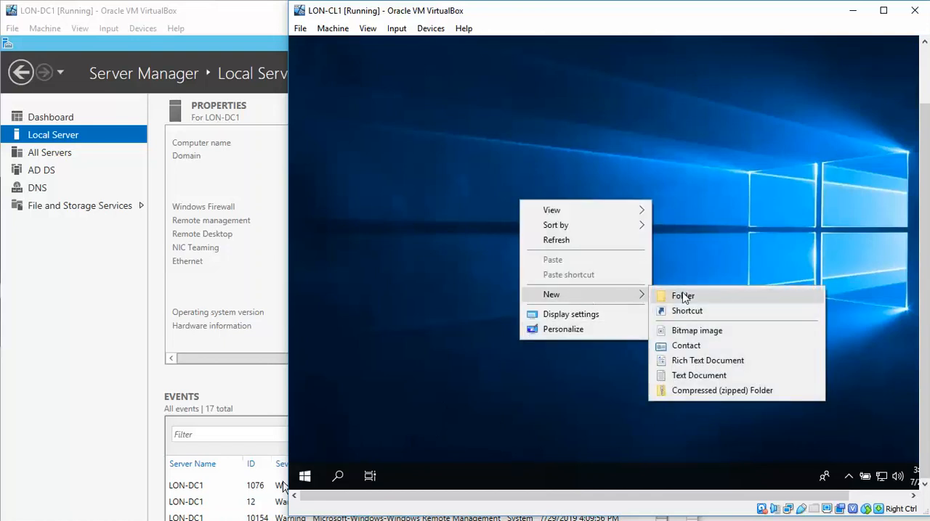
left_click(683, 297)
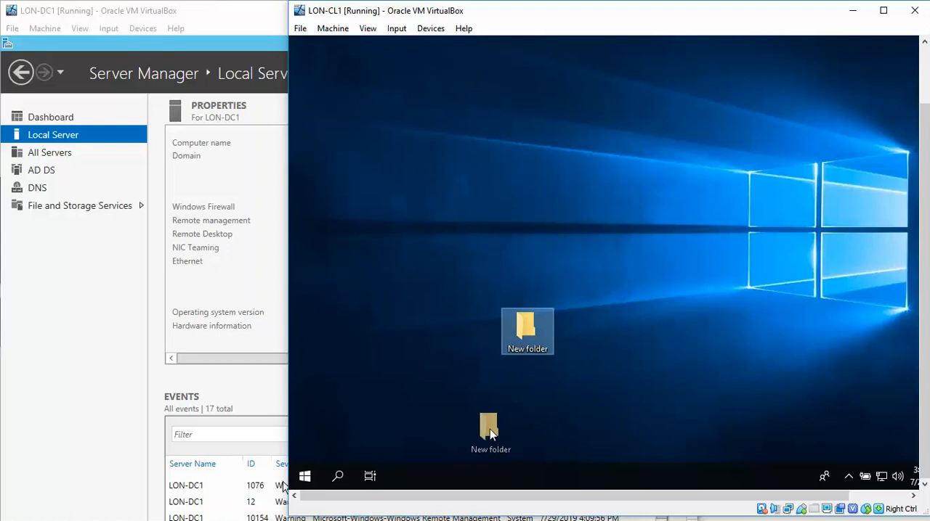
right_click(445, 476)
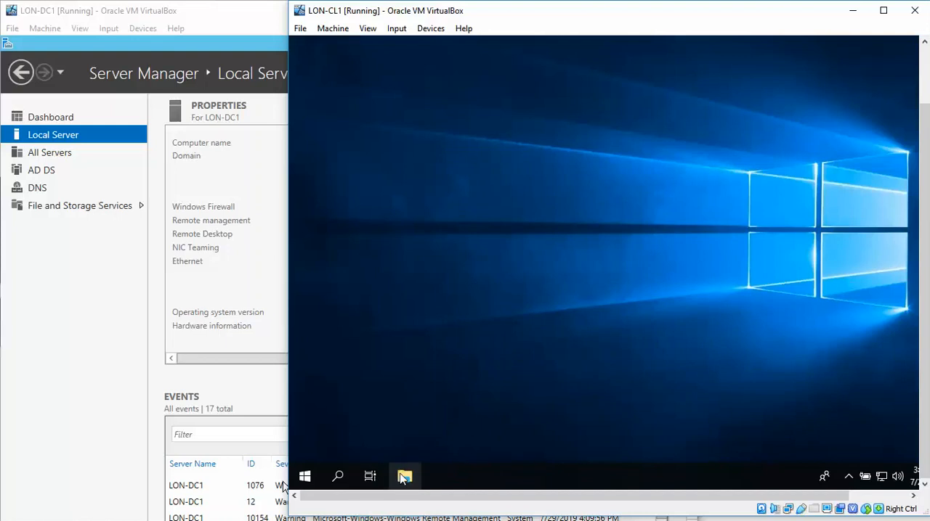
- Browse File Explorer to C:\Users\TWayne to view its default profile folders
left_click(404, 477)
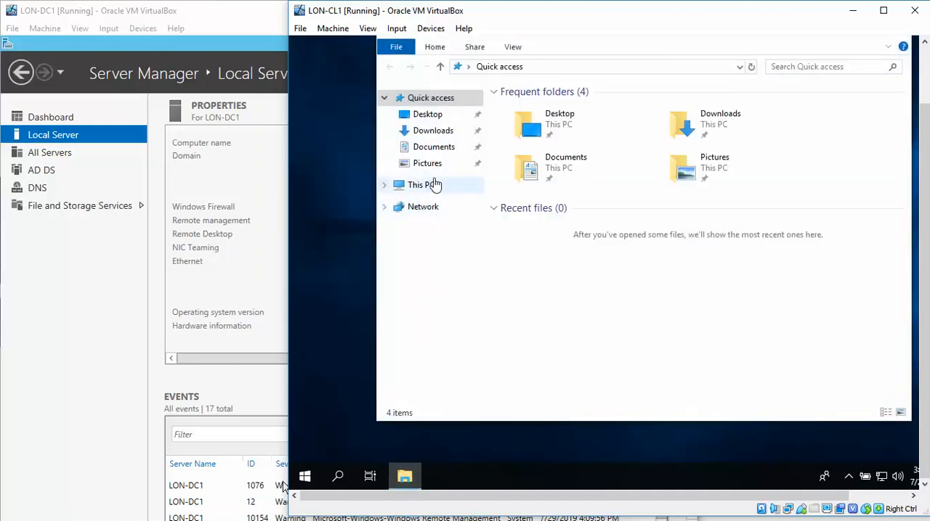
left_click(419, 185)
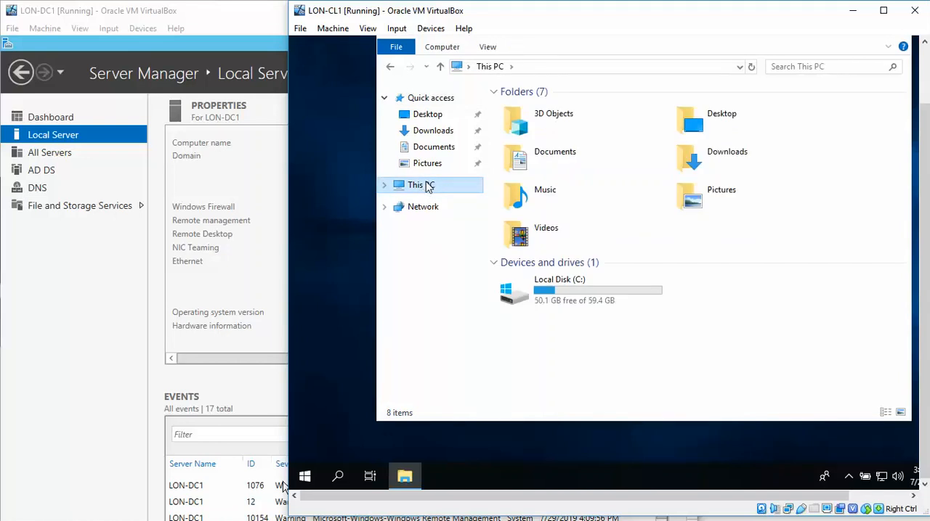
left_click(580, 290)
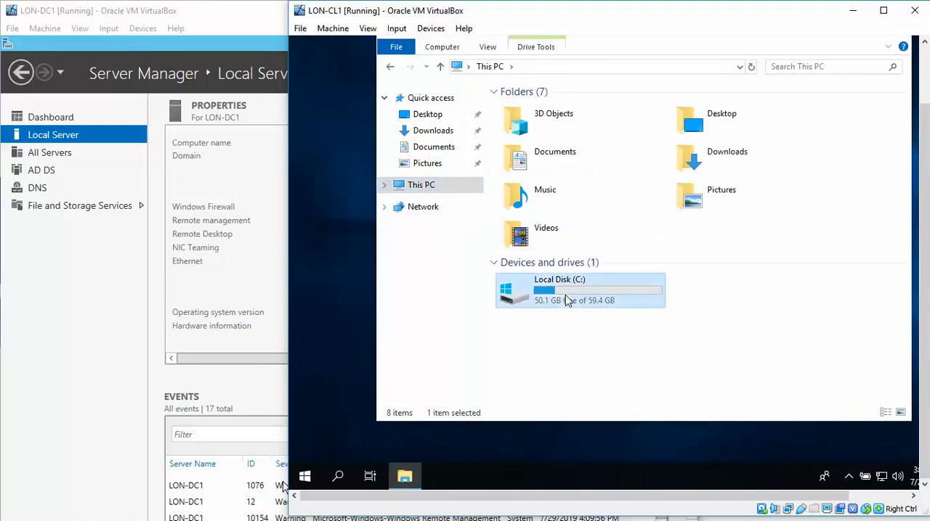
double_click(580, 290)
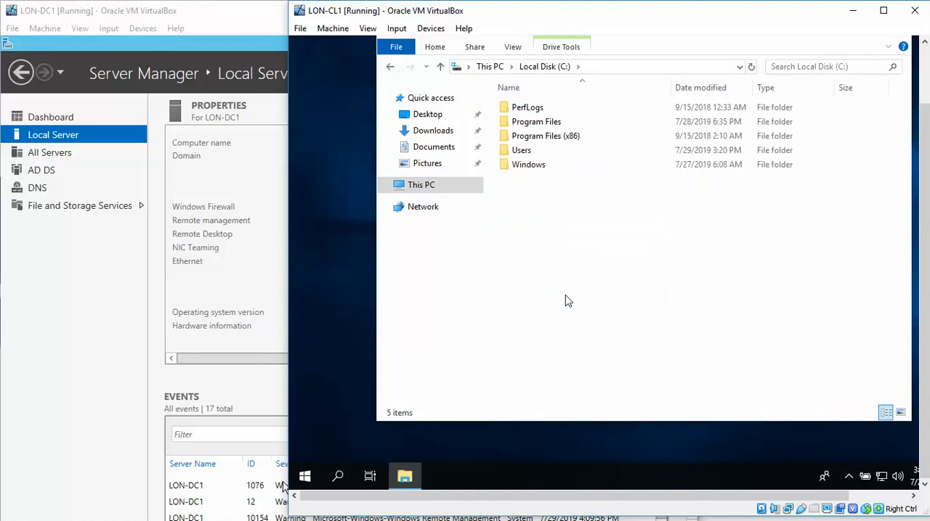
mouse_move(565, 233)
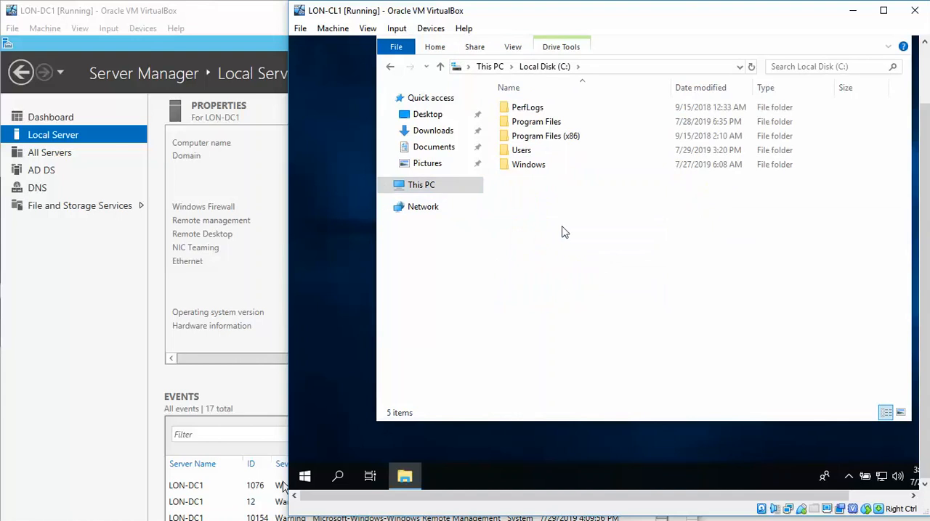
double_click(520, 150)
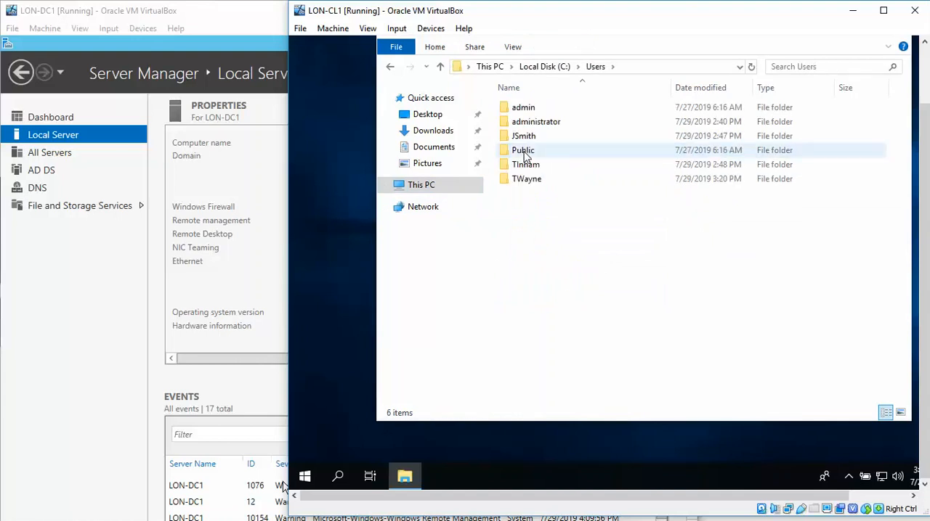
mouse_move(523, 150)
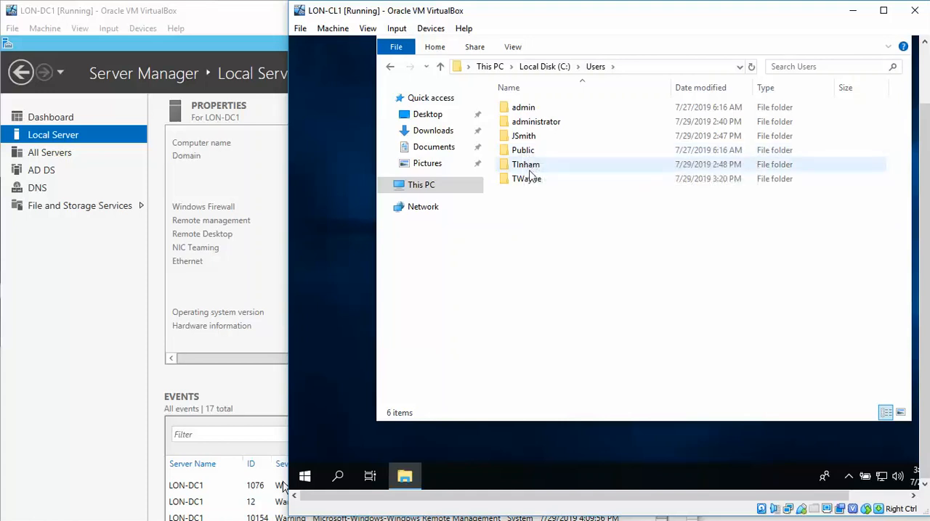
double_click(526, 179)
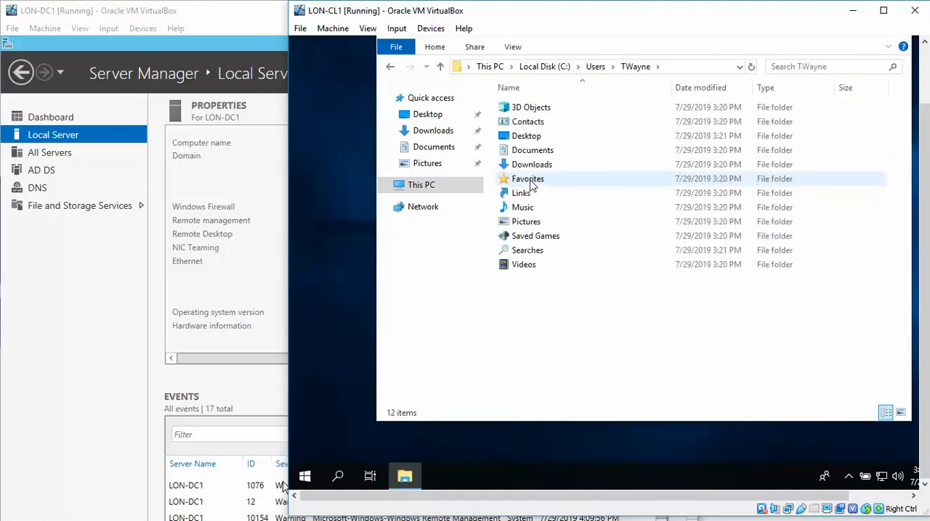
mouse_move(527, 178)
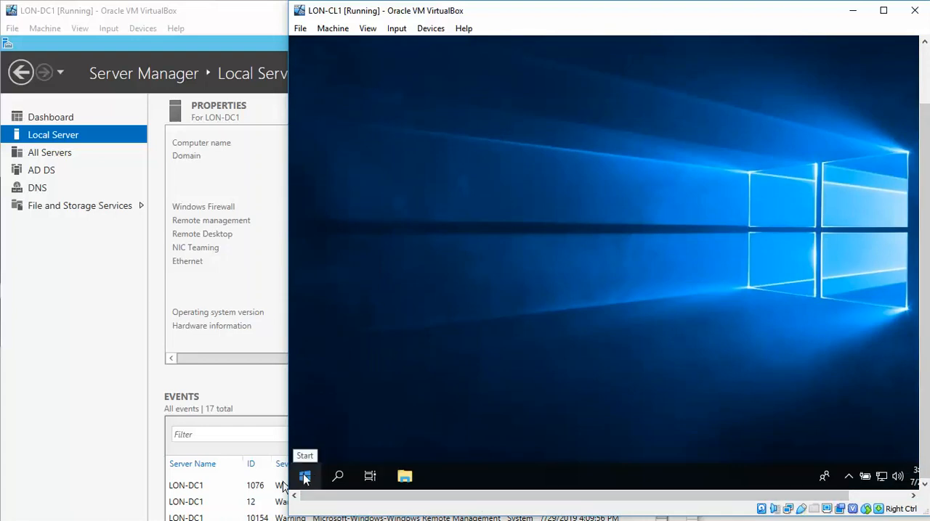
- Sign TWayne out and sign in as CONTOSO\Administrator
left_click(305, 476)
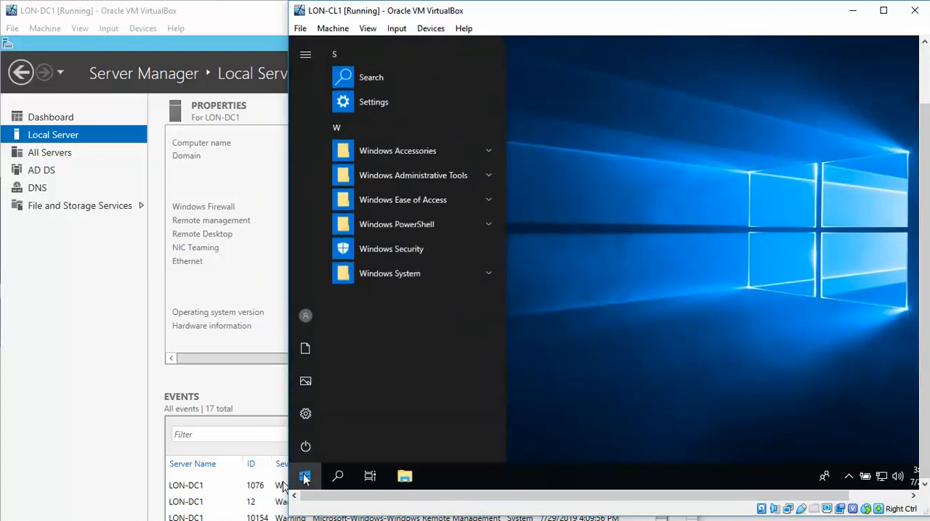
mouse_move(305, 316)
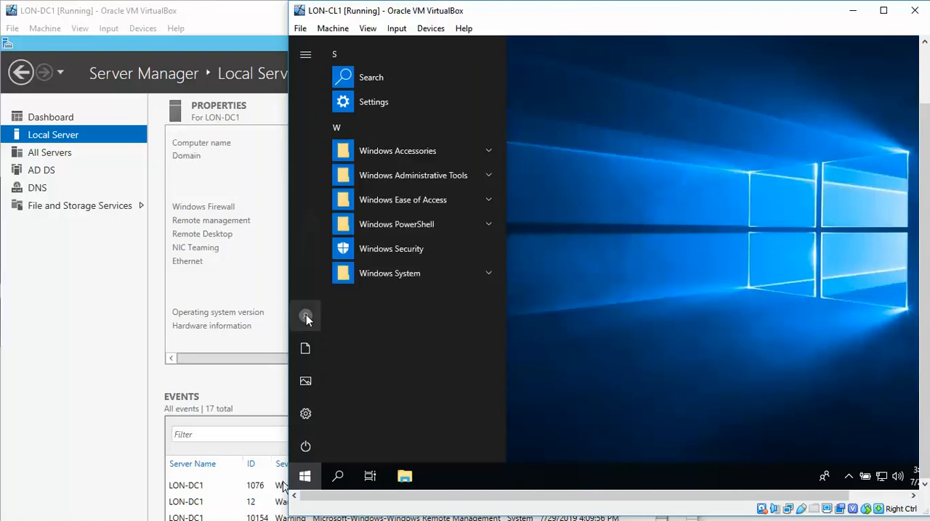
left_click(305, 315)
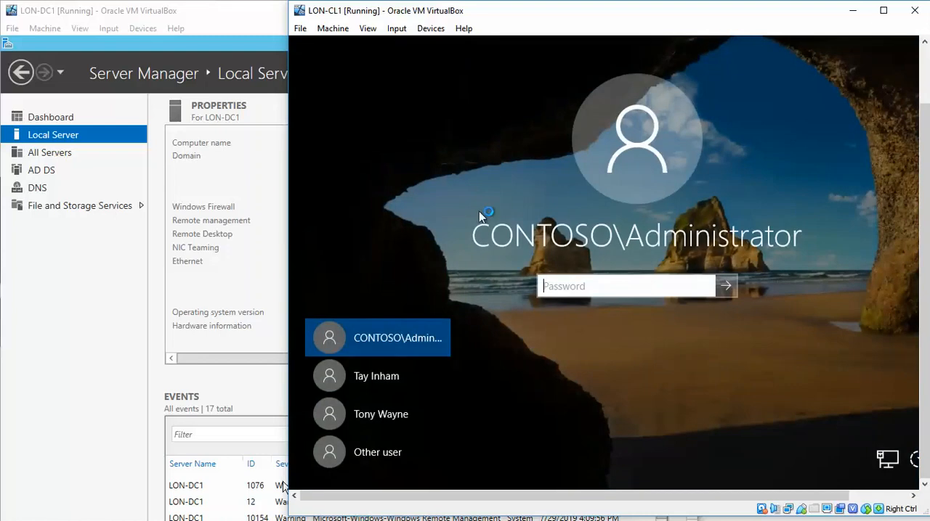
type("••")
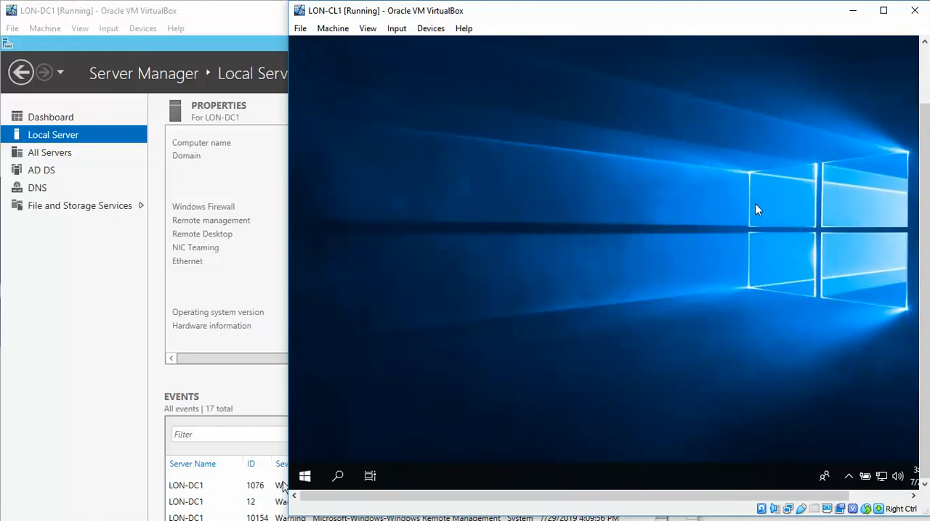
mouse_move(581, 268)
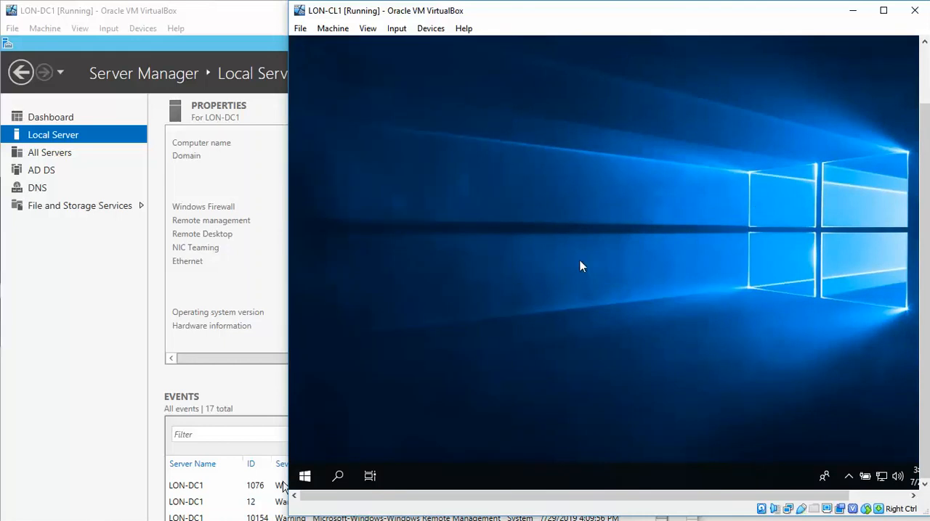
- Browse File Explorer to the root of Local Disk (C:)
right_click(581, 267)
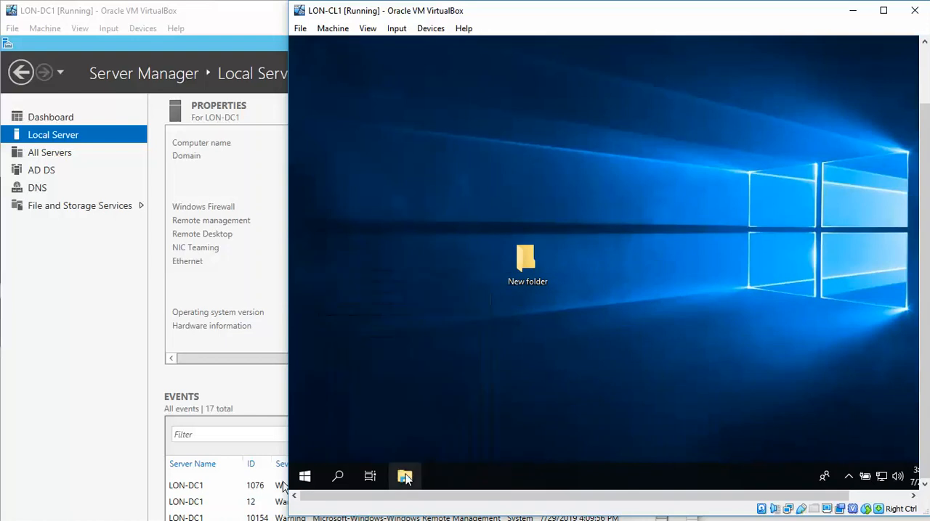
left_click(404, 476)
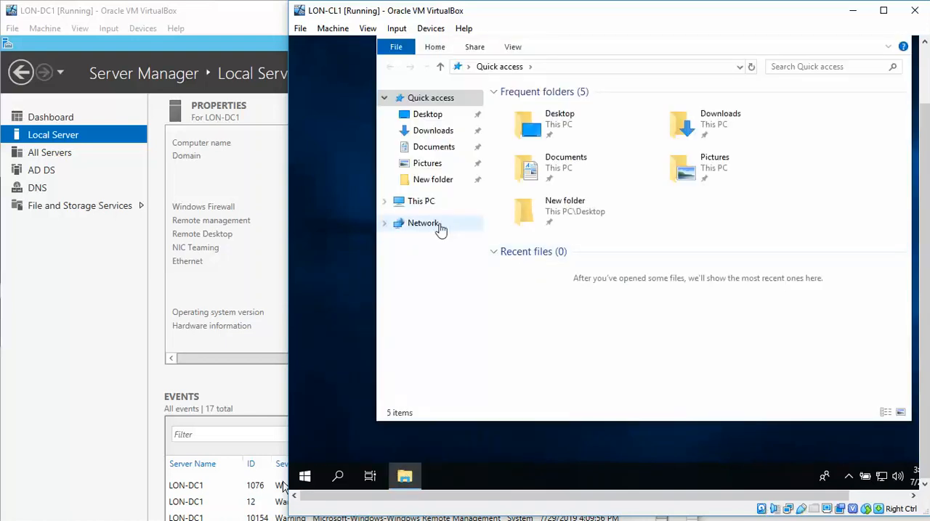
left_click(422, 200)
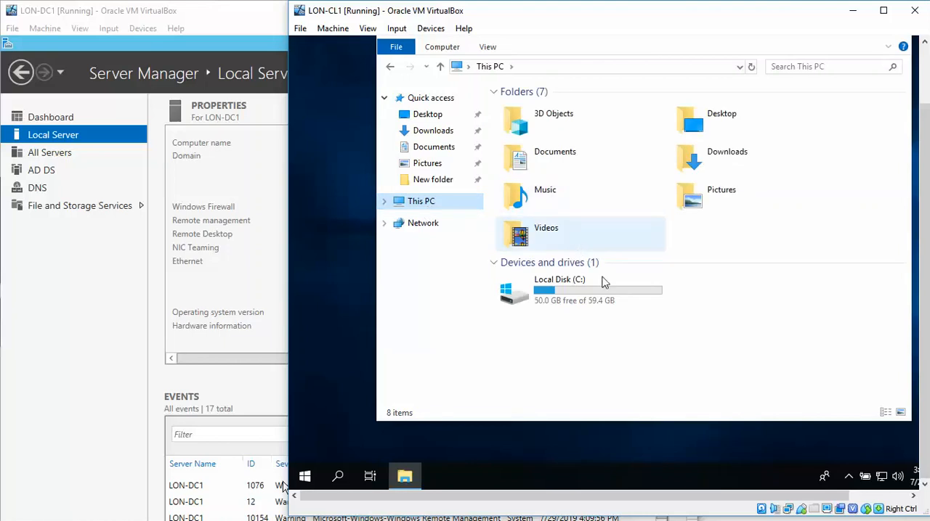
double_click(559, 291)
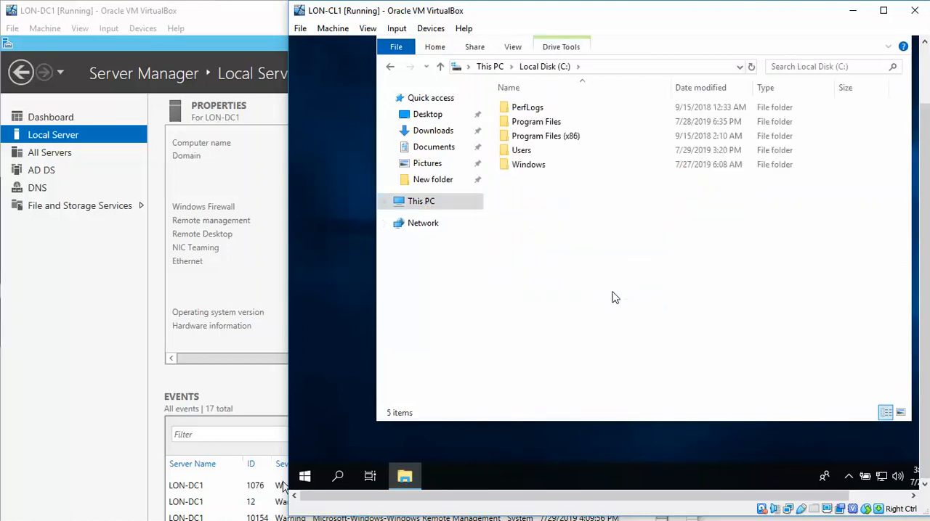
left_click(422, 201)
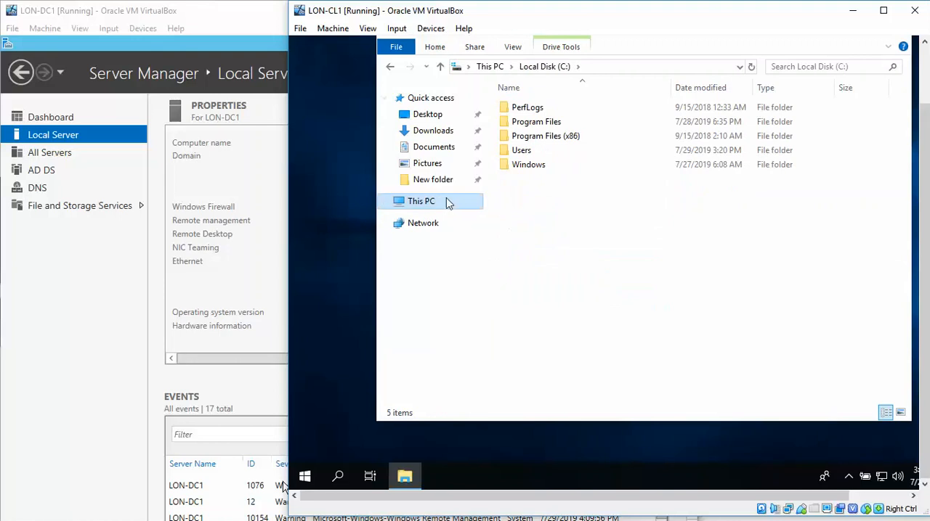
left_click(421, 200)
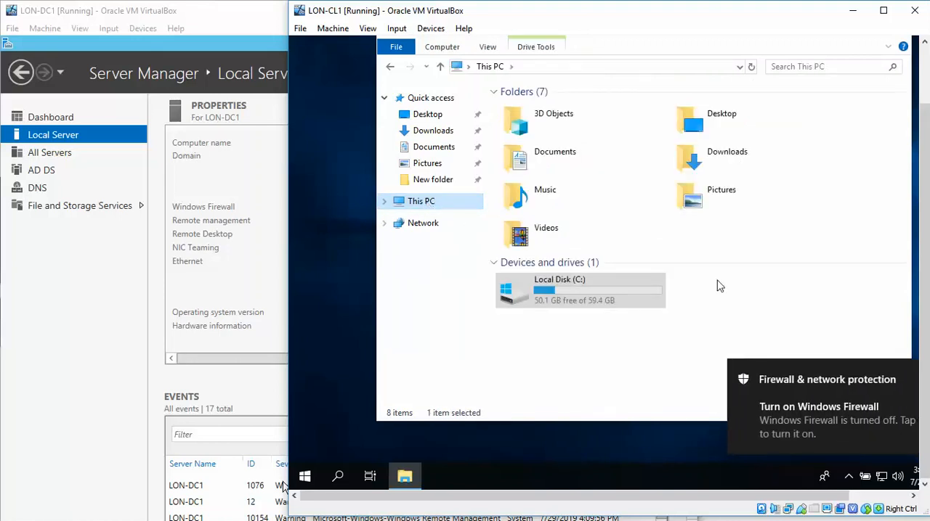
mouse_move(588, 296)
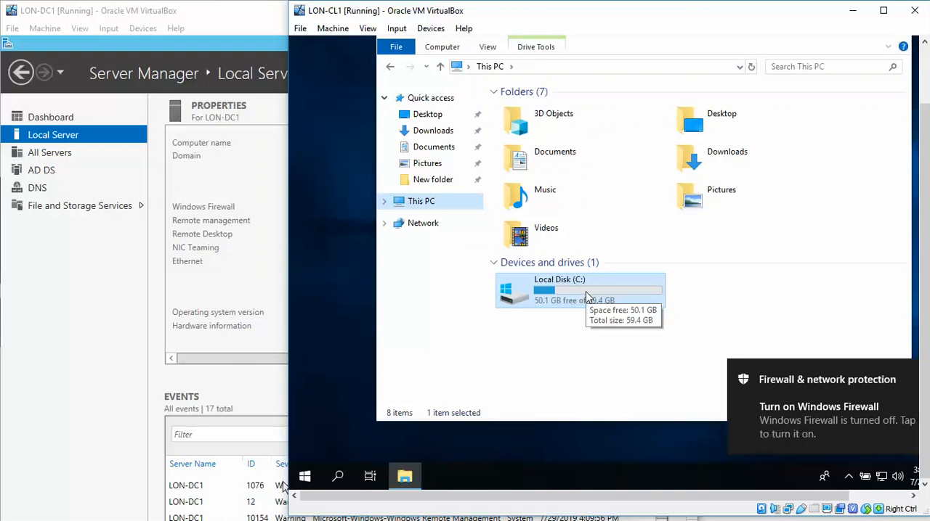
double_click(559, 291)
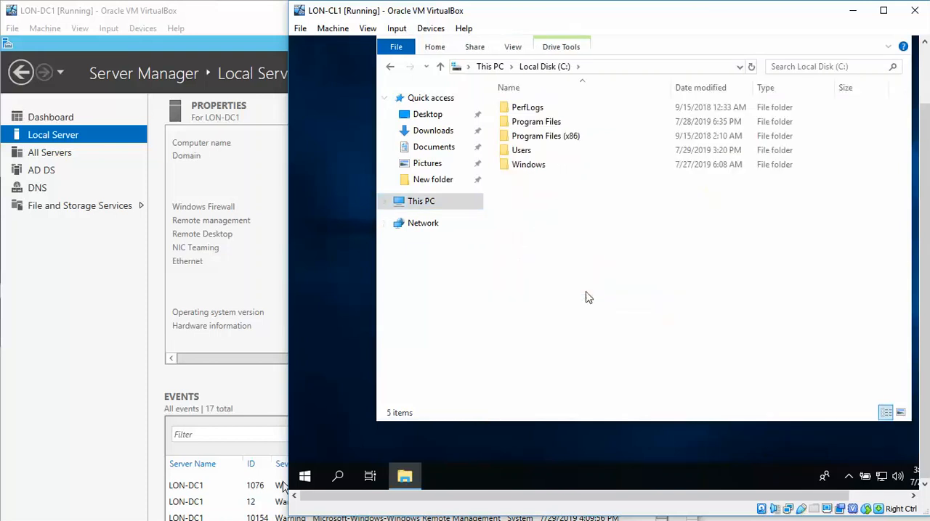
- Create a new folder named Profiles at the root of C:
right_click(588, 297)
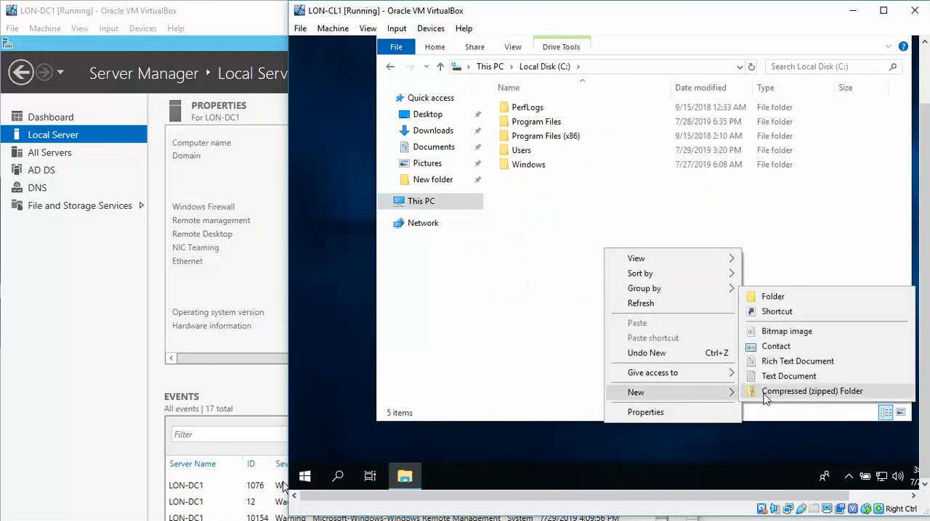
mouse_move(799, 302)
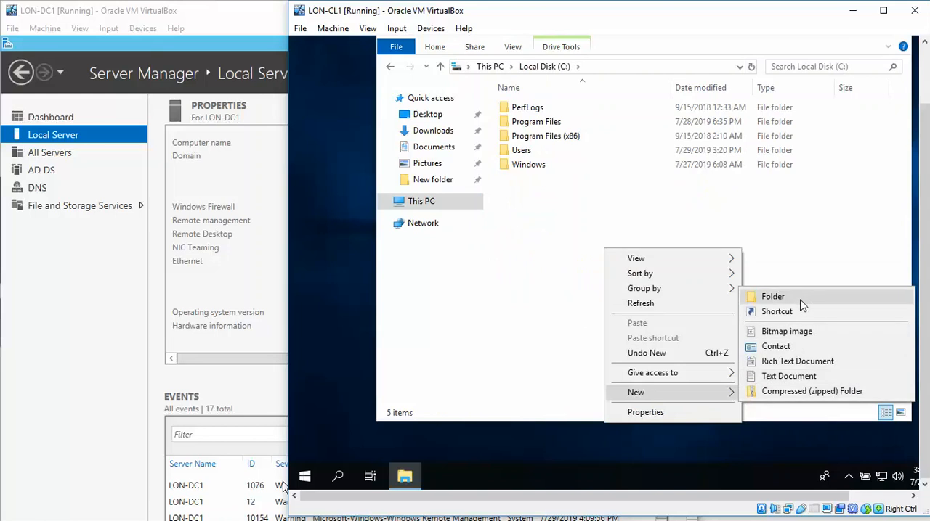
left_click(773, 297)
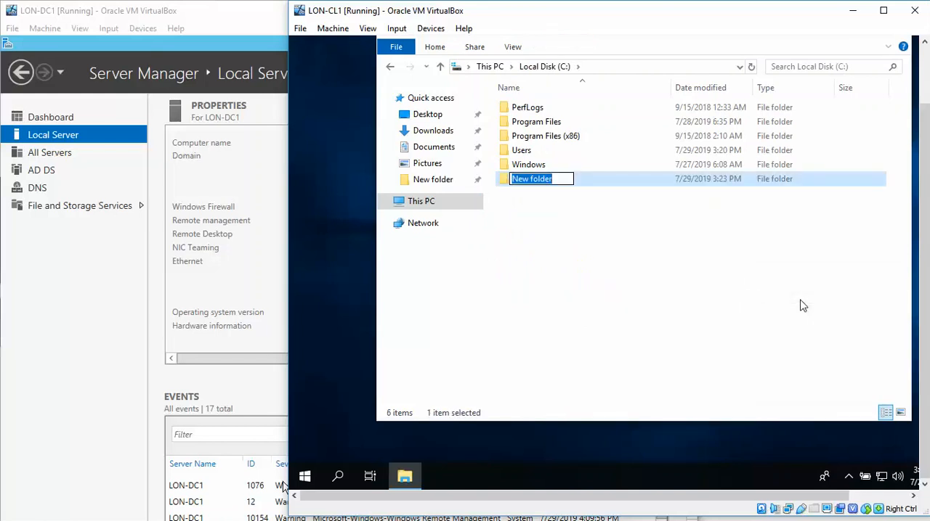
type("Profiles")
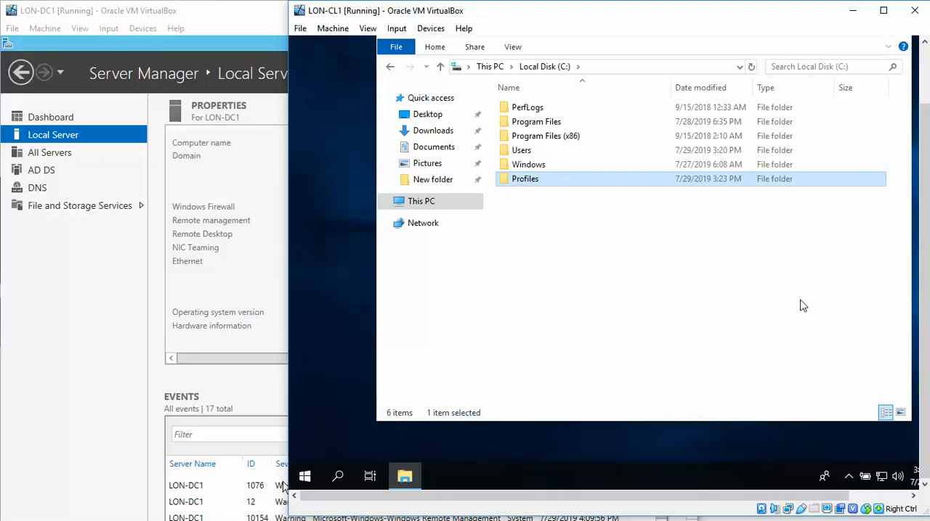
mouse_move(794, 304)
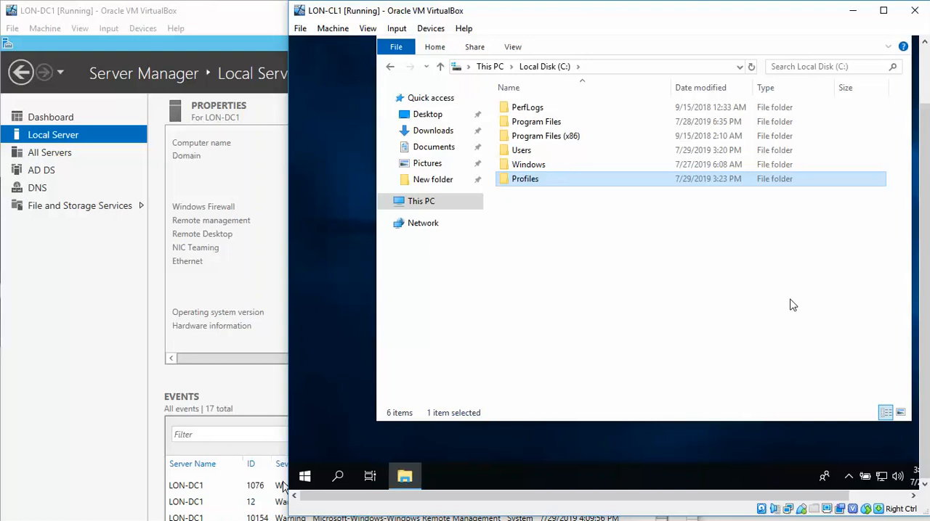
mouse_move(369, 477)
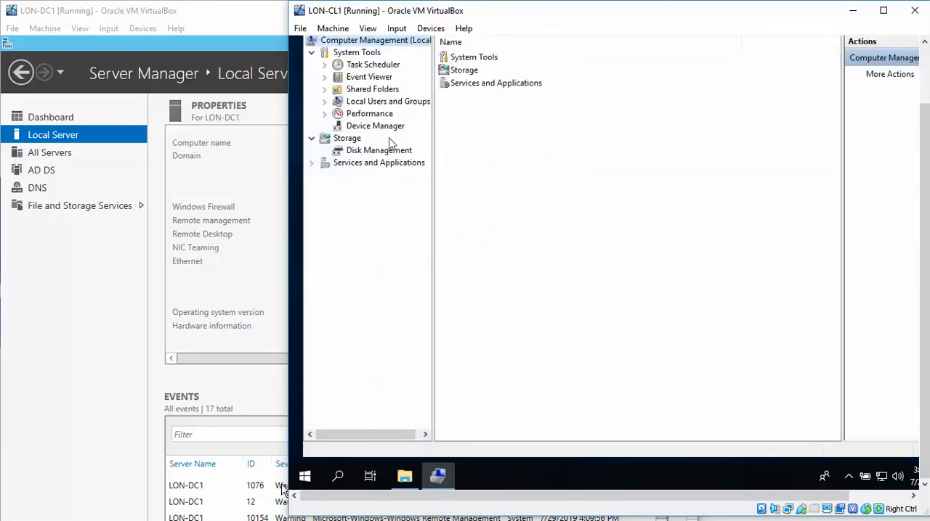
- In Computer Management's local Users list, bring up the TWayne account's properties
left_click(388, 101)
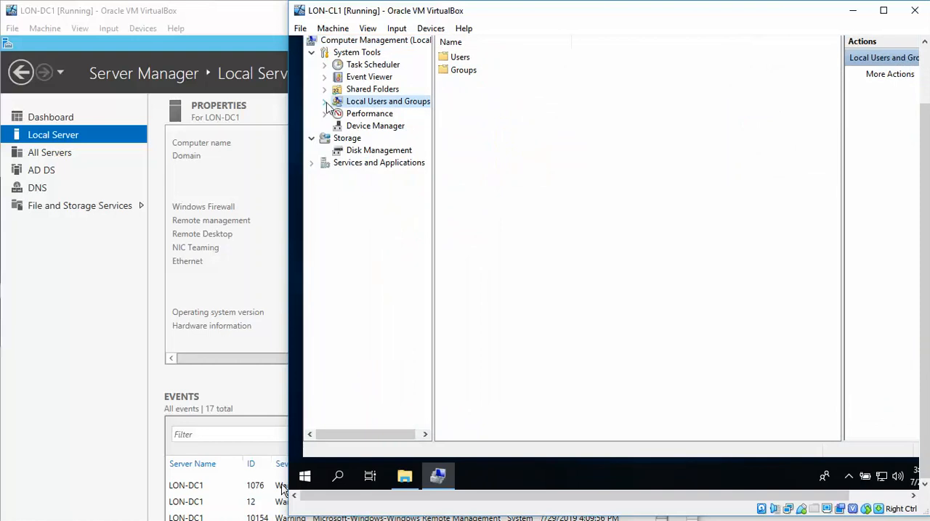
left_click(325, 101)
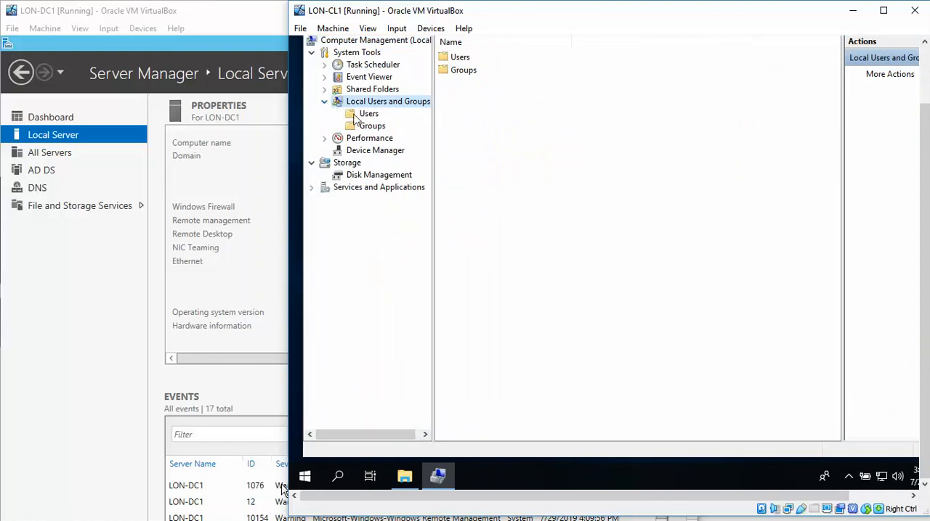
left_click(369, 113)
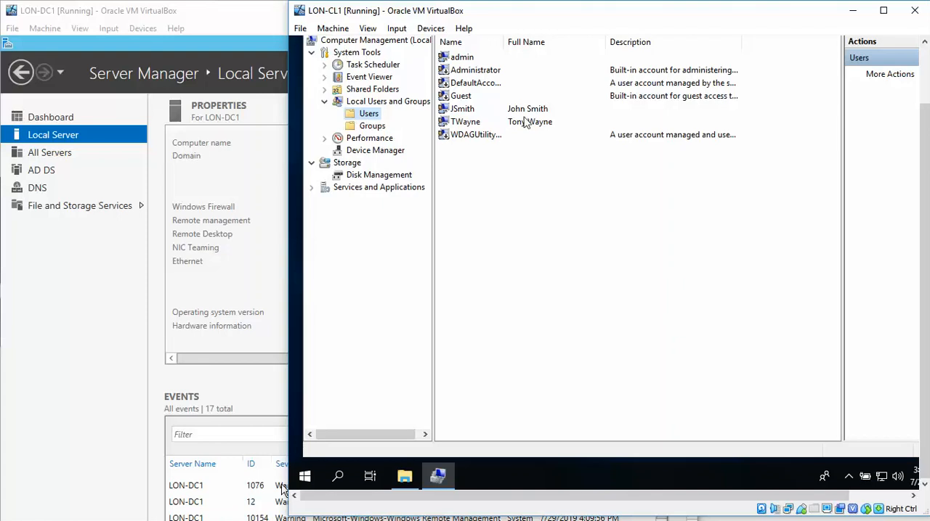
double_click(465, 122)
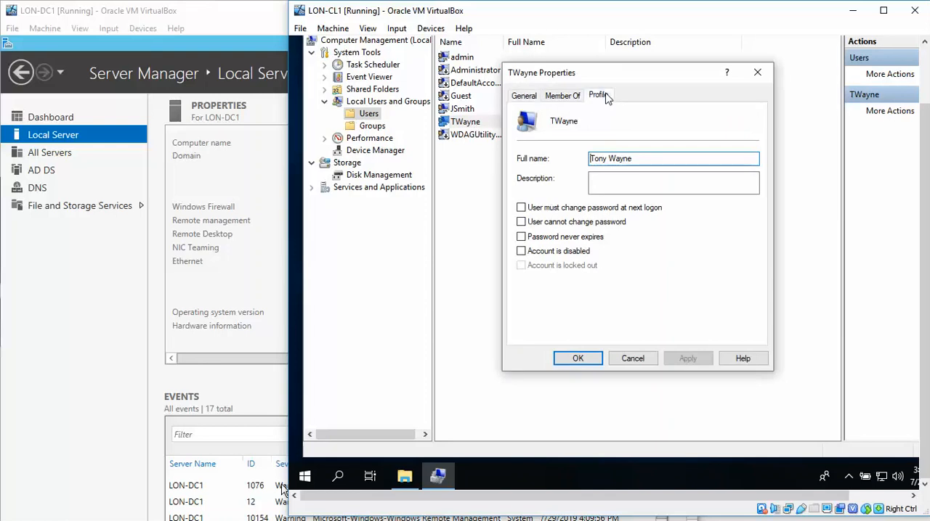
- Enter c:\Profiles\%USERNAME% as the profile path on TWayne's Profile settings
left_click(597, 96)
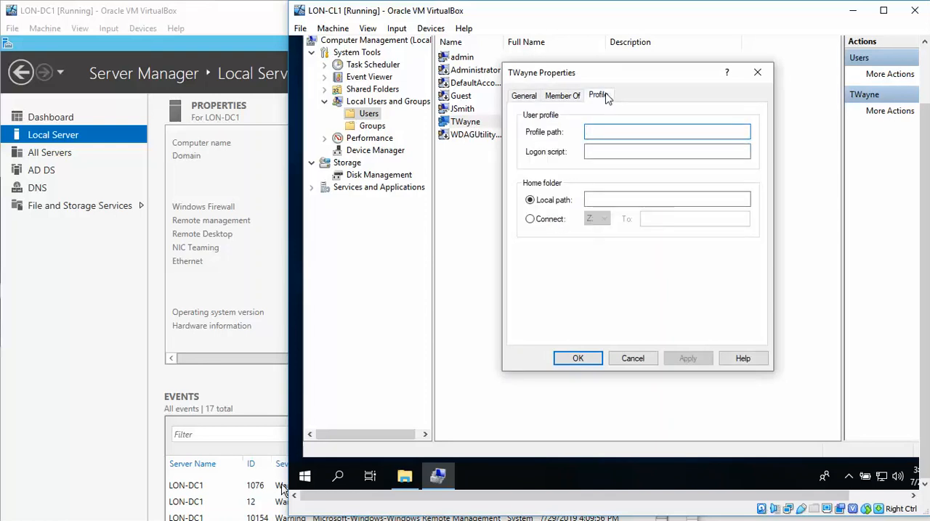
left_click(665, 132)
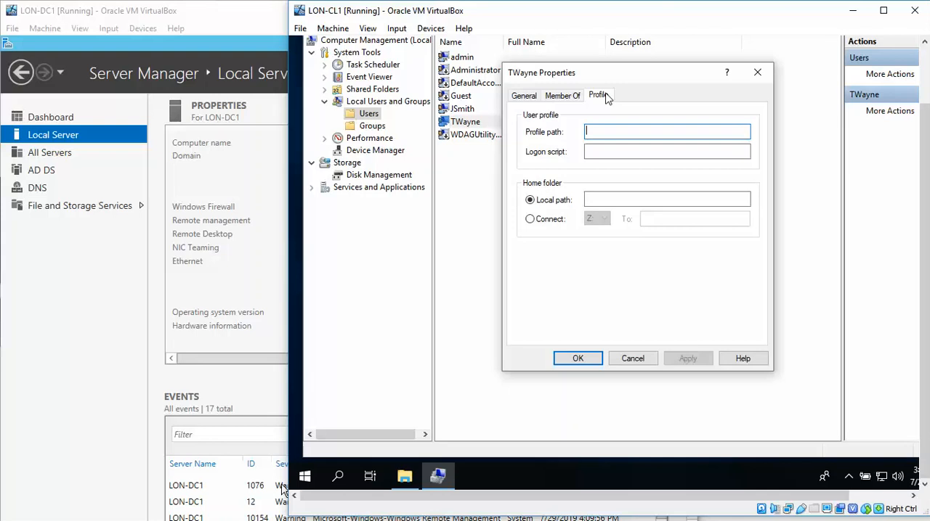
type("c:")
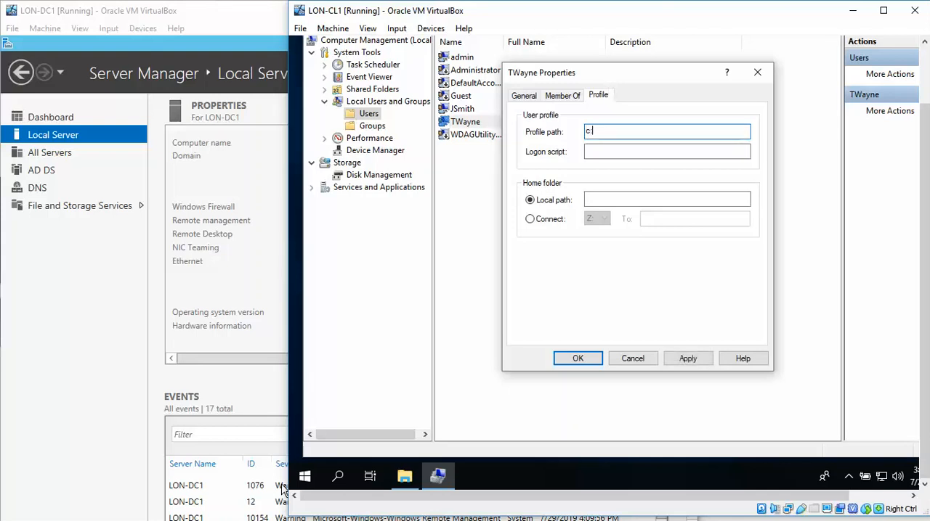
type("\\Profil")
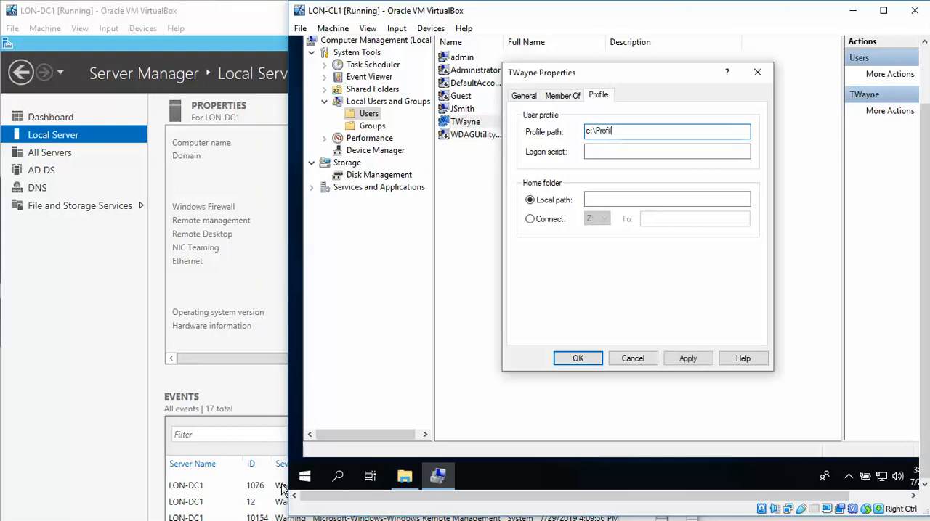
type("es")
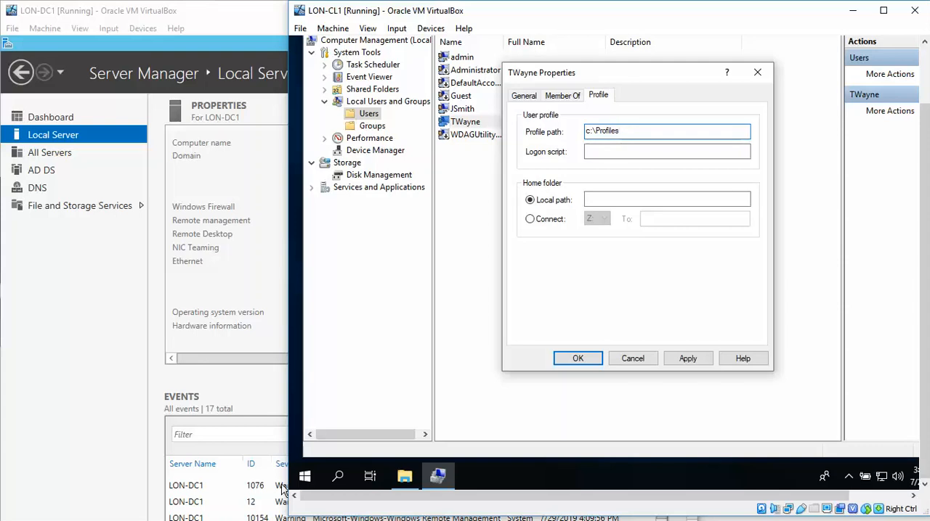
type("$")
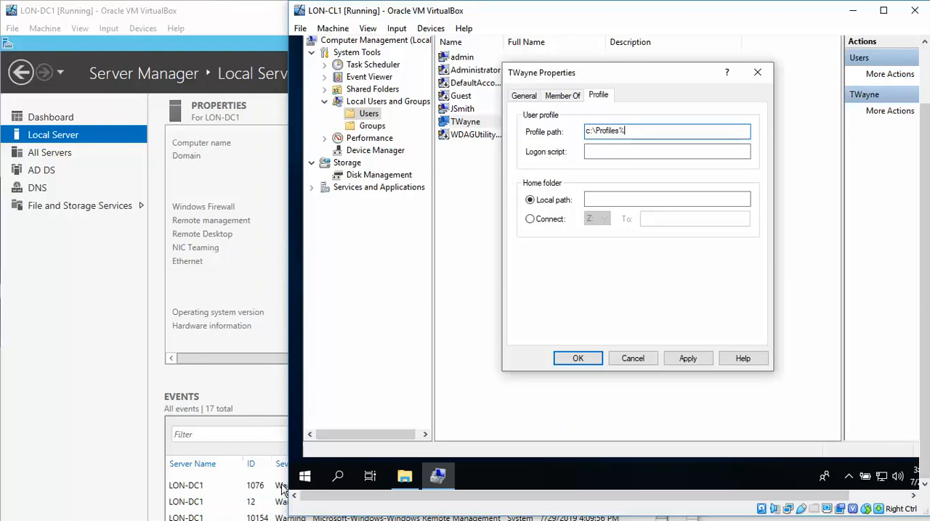
key("BackSpace")
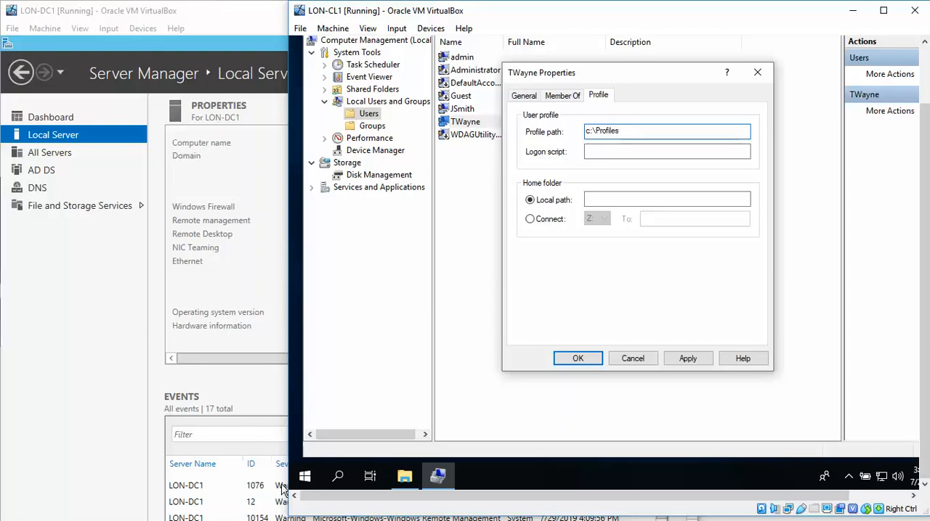
type("\\")
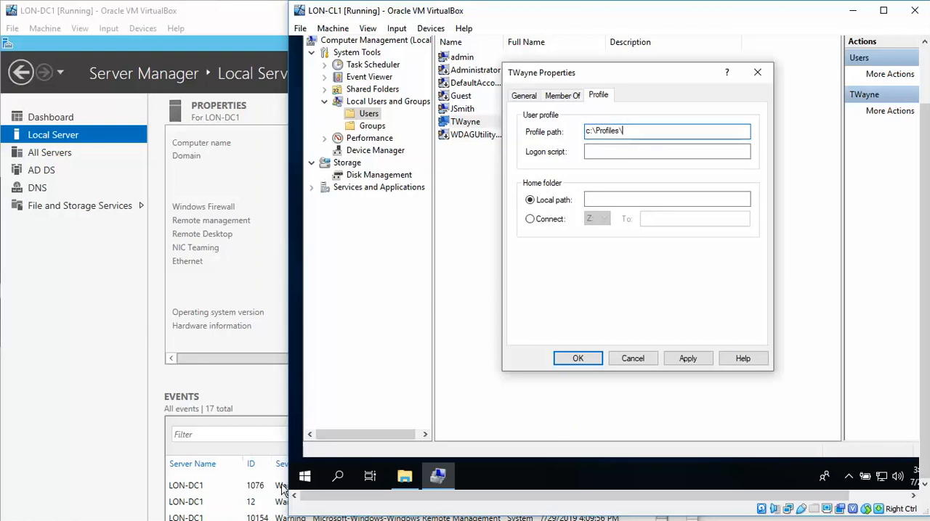
type("%")
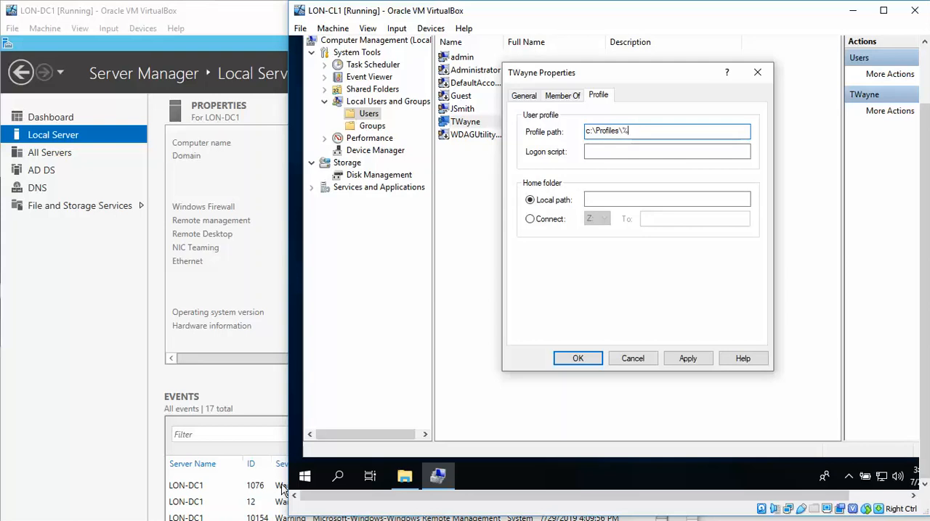
type("USERNAME")
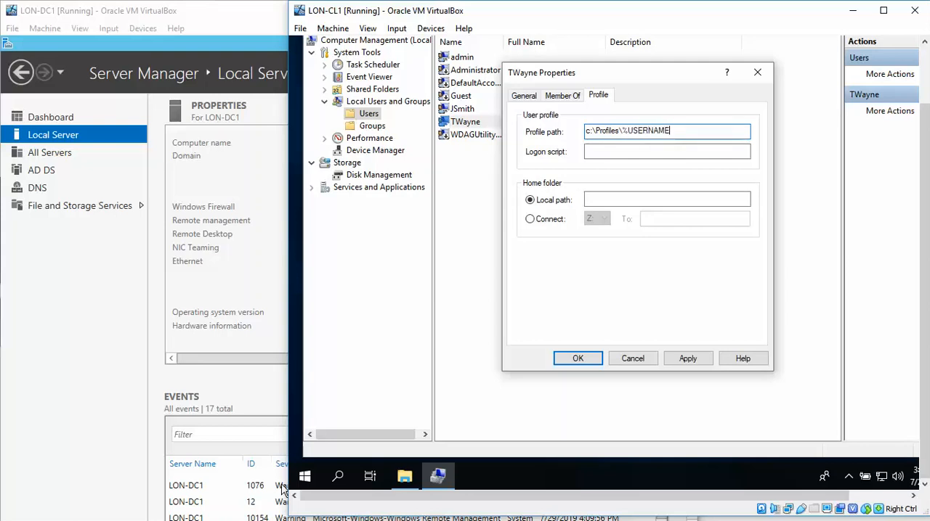
type("%")
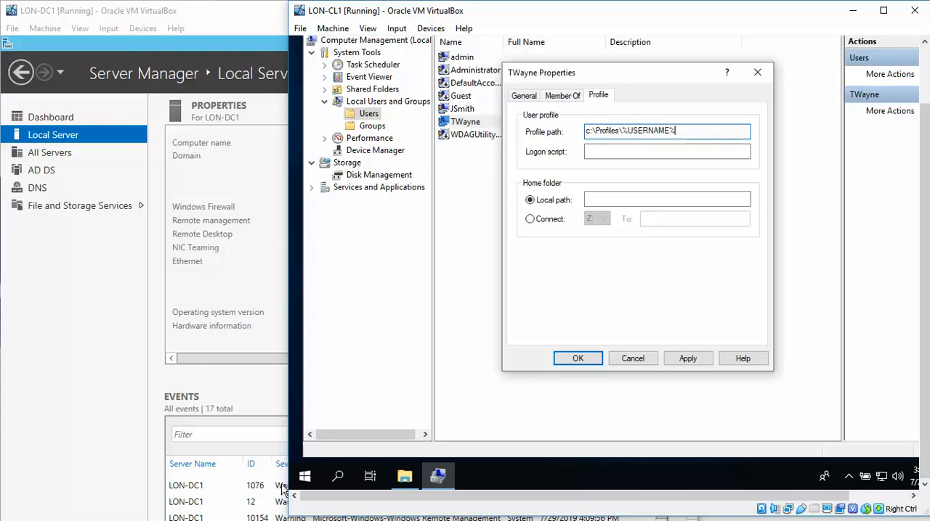
mouse_move(663, 77)
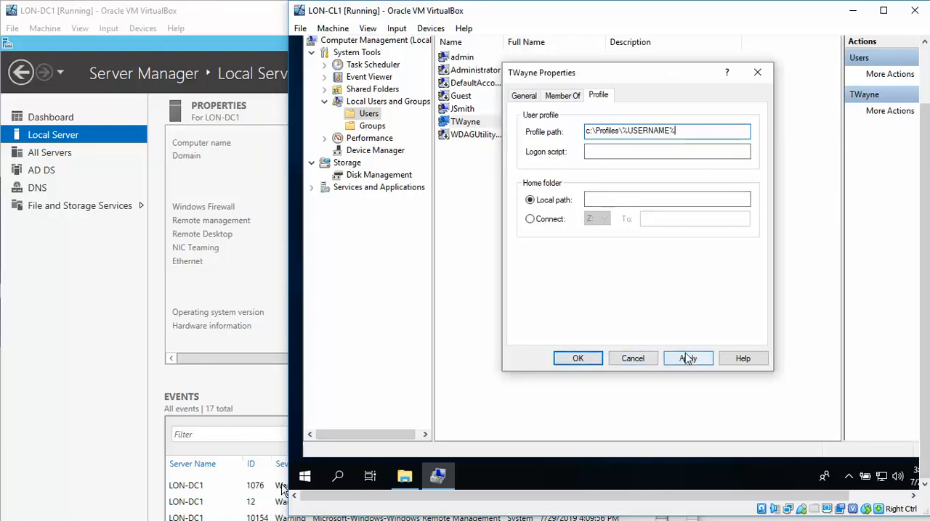
- Apply the new profile path and close the account properties
left_click(687, 357)
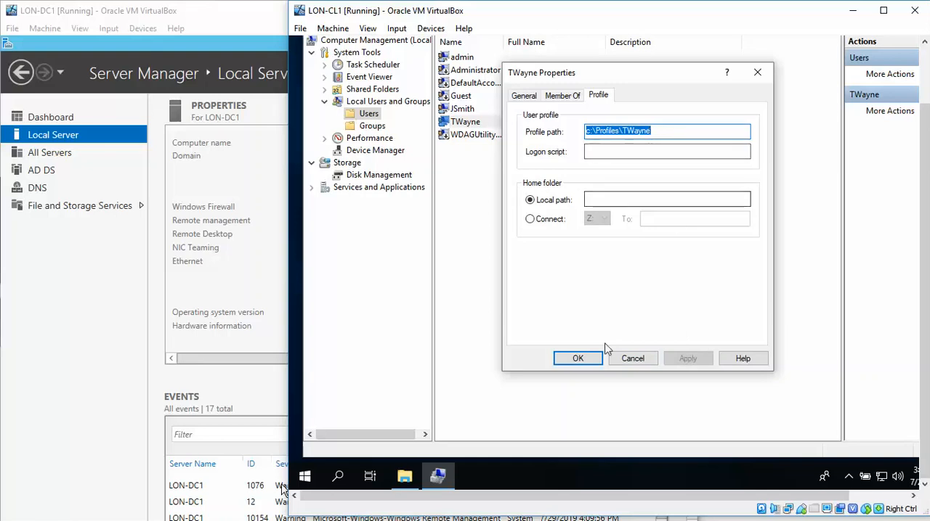
left_click(578, 357)
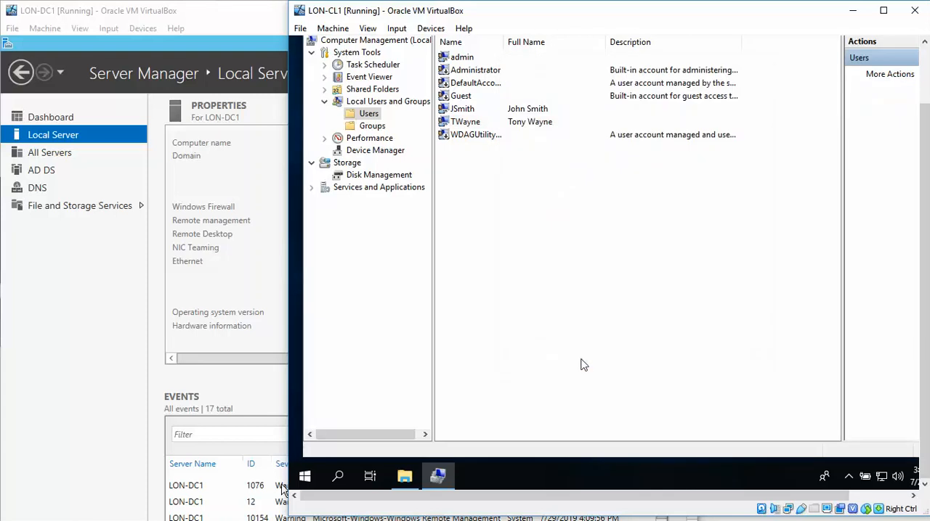
mouse_move(714, 295)
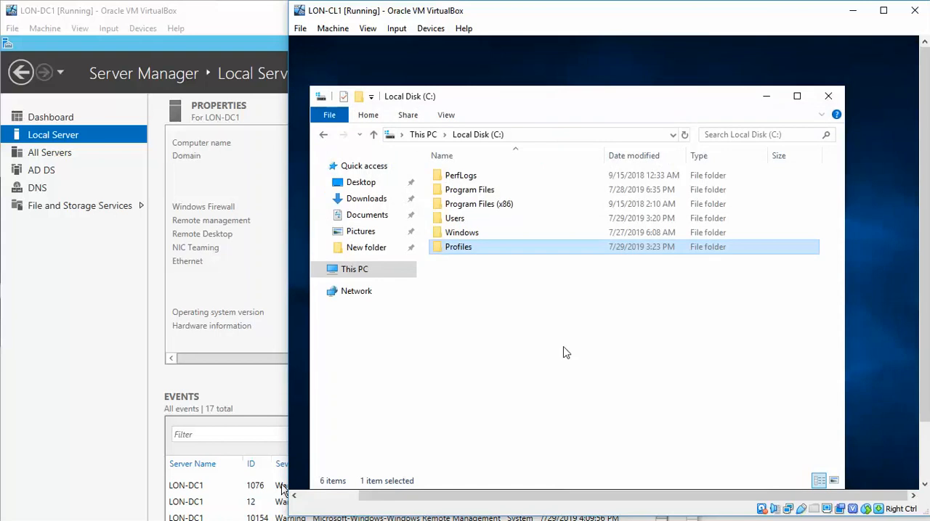
mouse_move(828, 96)
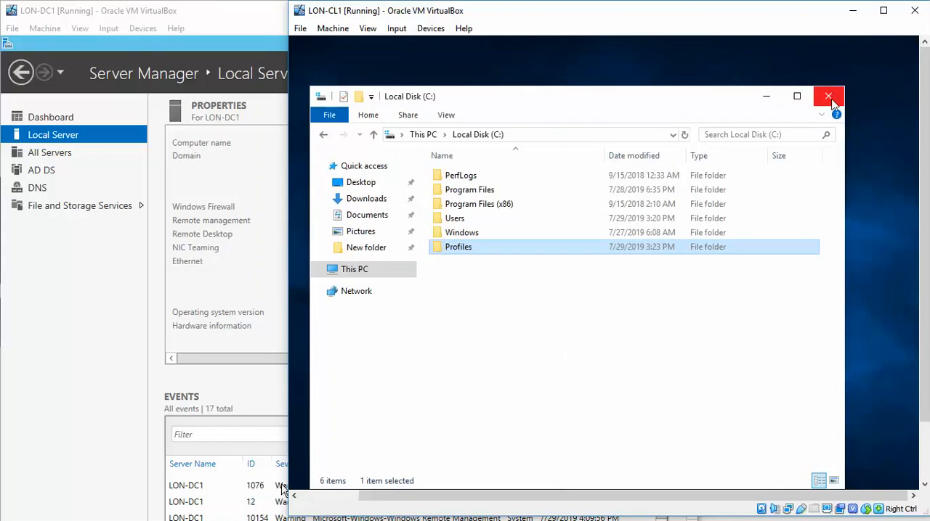
- Close the Local Disk (C:) window to return to the desktop
left_click(828, 96)
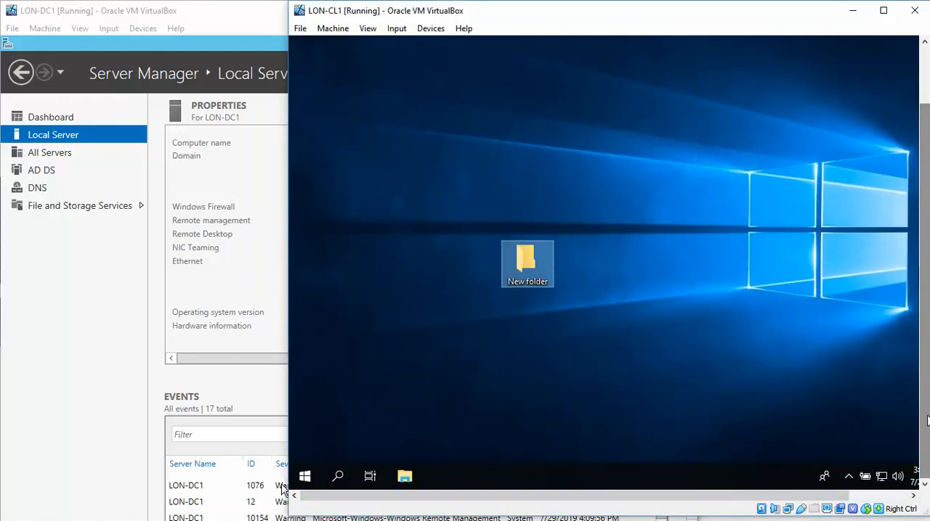
mouse_move(305, 476)
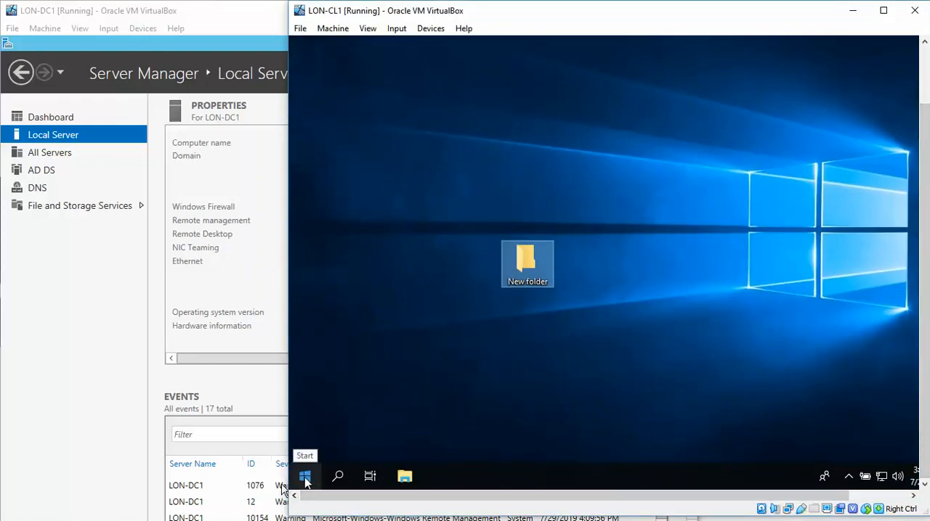
- Bring up the Start menu and its account options, then dismiss it
left_click(305, 477)
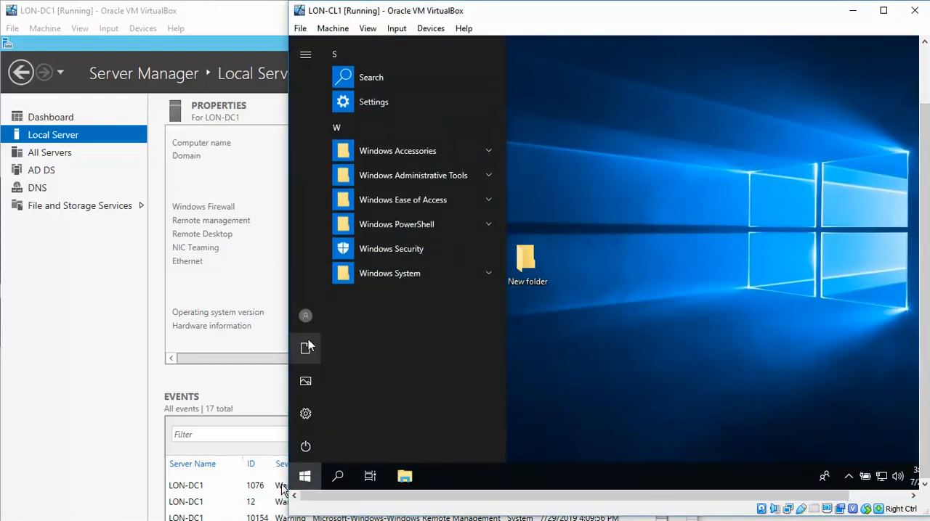
left_click(305, 315)
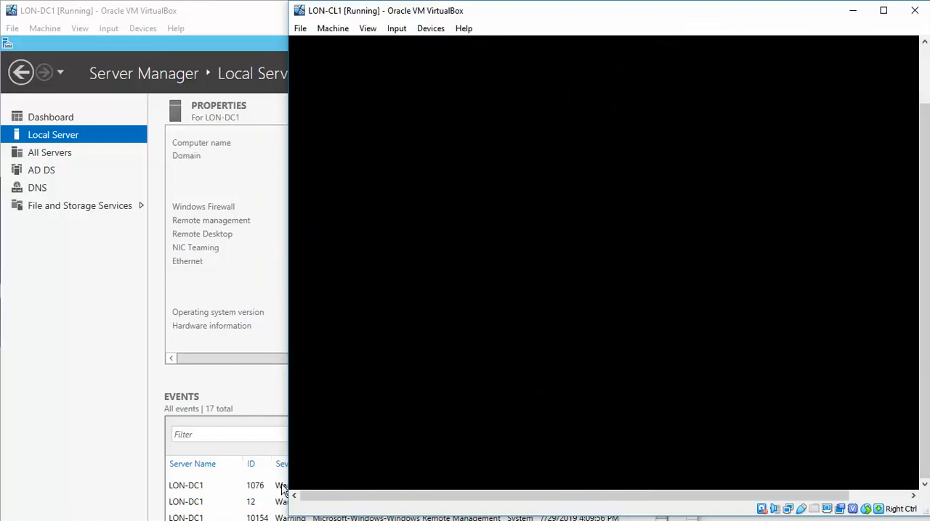
left_click(305, 477)
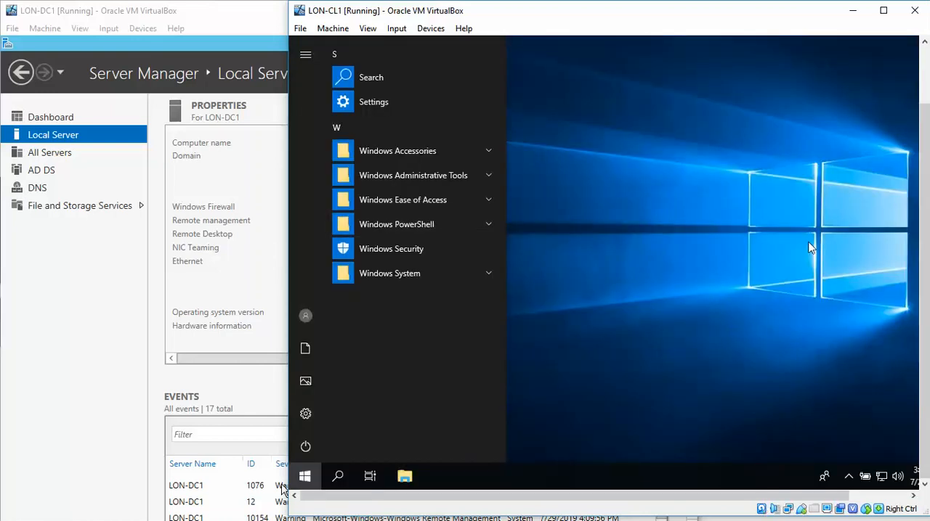
left_click(305, 476)
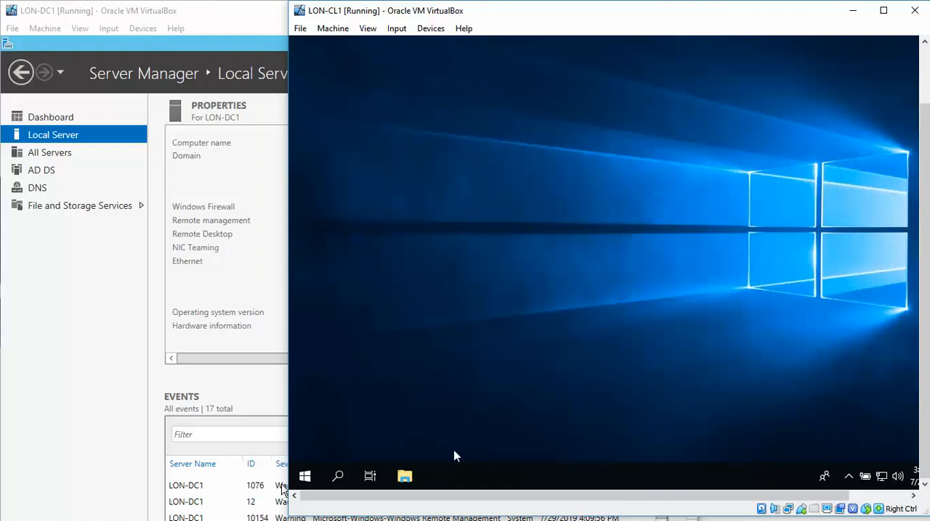
- Browse This PC > Local Disk (C:) > Profiles, find it empty, and return to C:
left_click(404, 476)
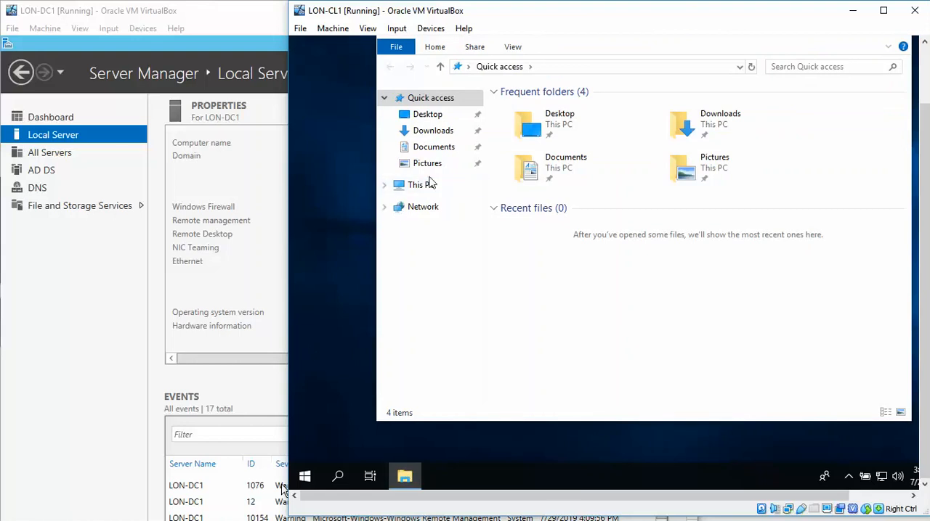
left_click(421, 184)
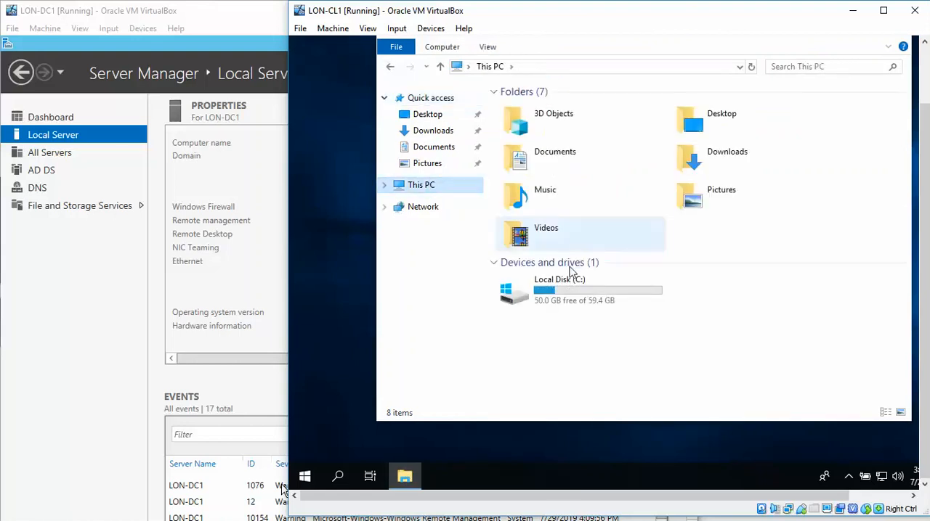
double_click(560, 291)
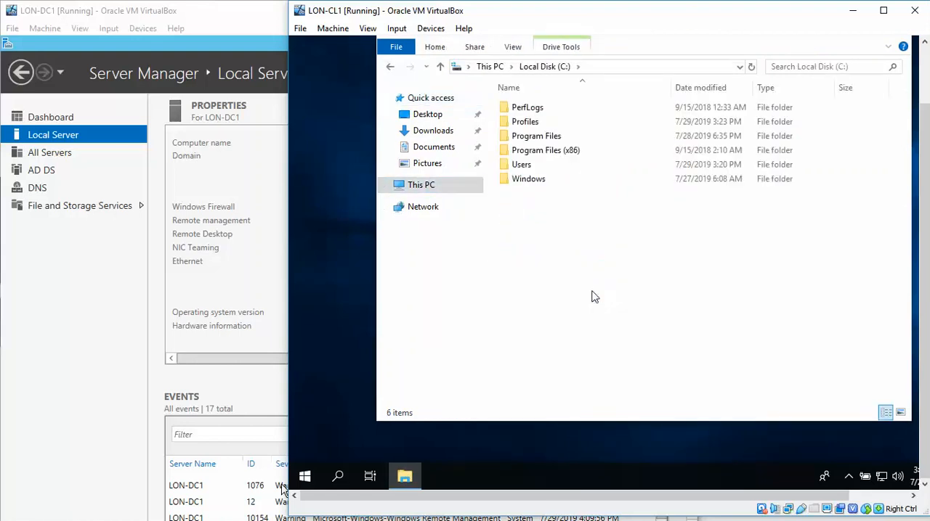
mouse_move(540, 171)
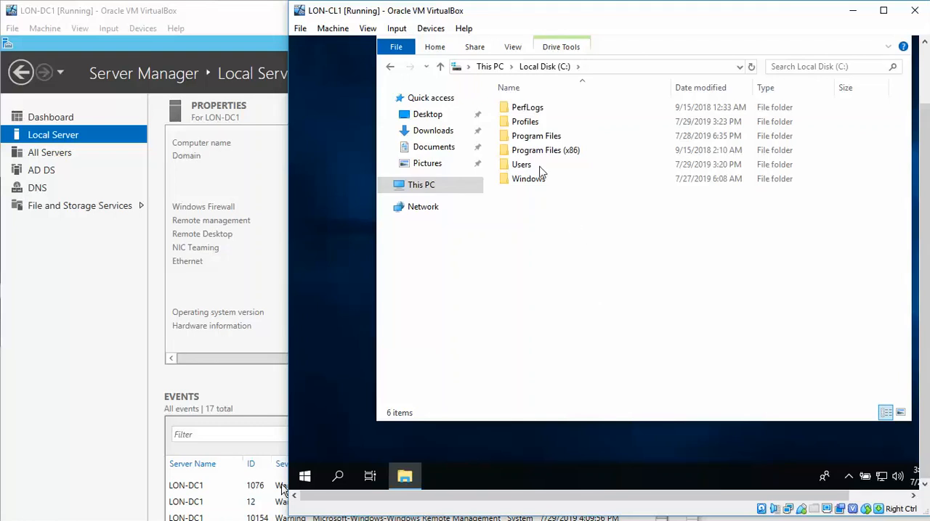
double_click(525, 122)
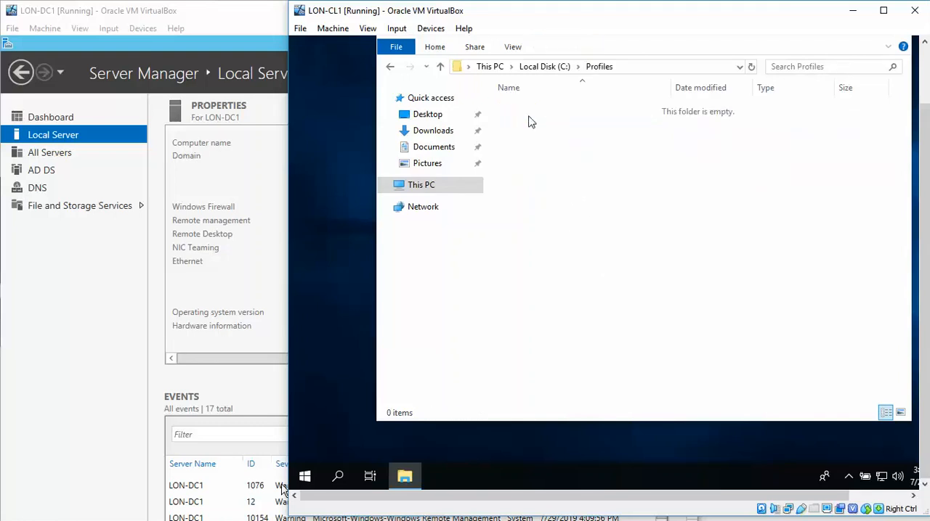
mouse_move(617, 159)
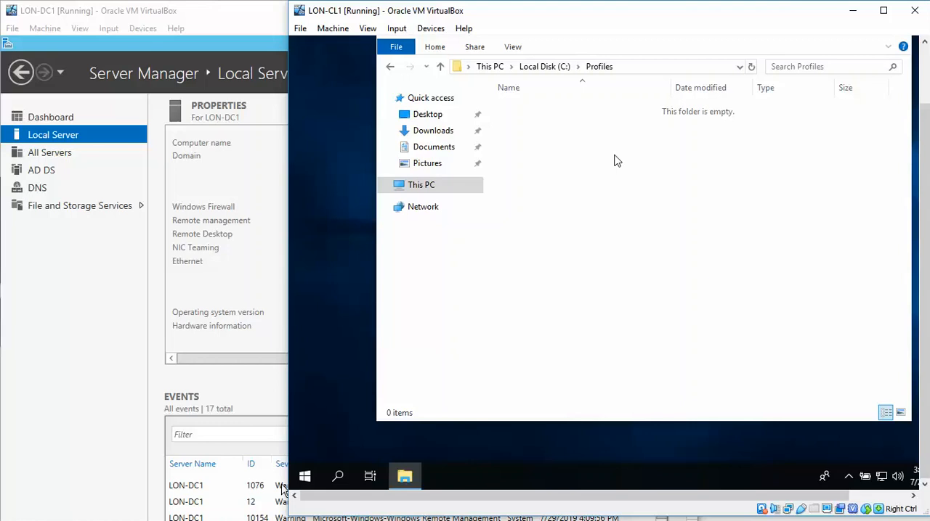
mouse_move(682, 203)
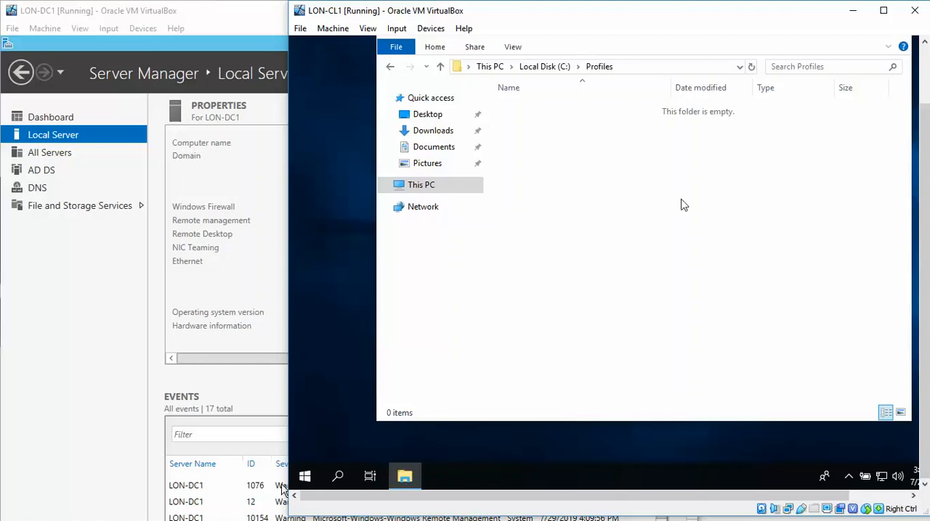
mouse_move(627, 172)
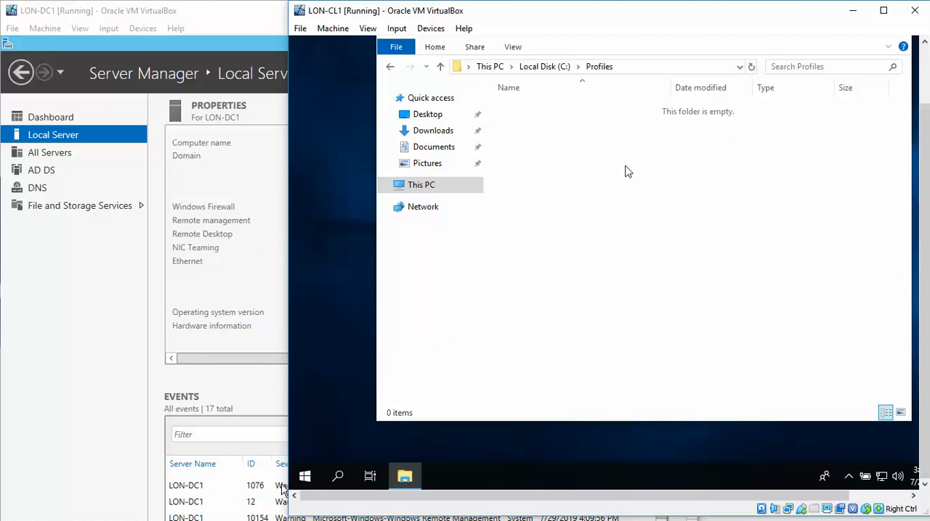
left_click(543, 67)
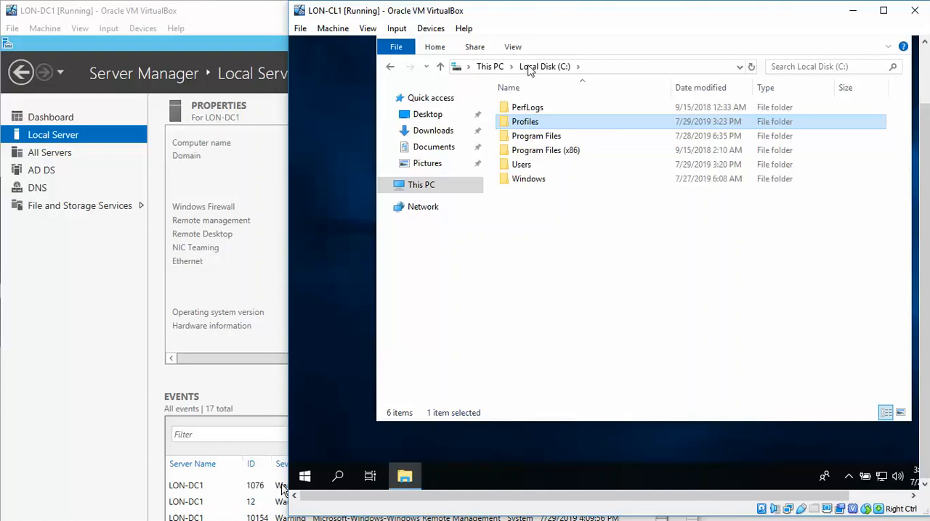
mouse_move(666, 81)
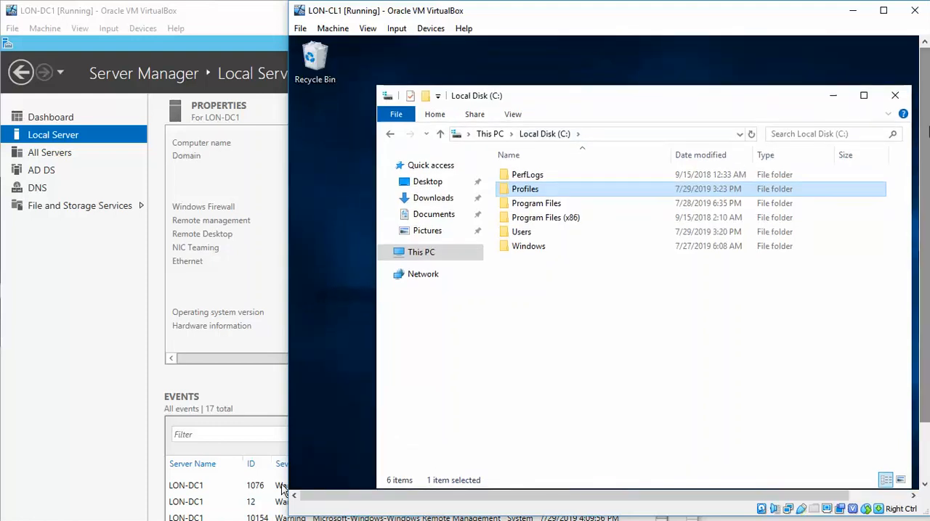
- Close File Explorer and sign out via Start's Shut down or sign out menu
left_click(895, 96)
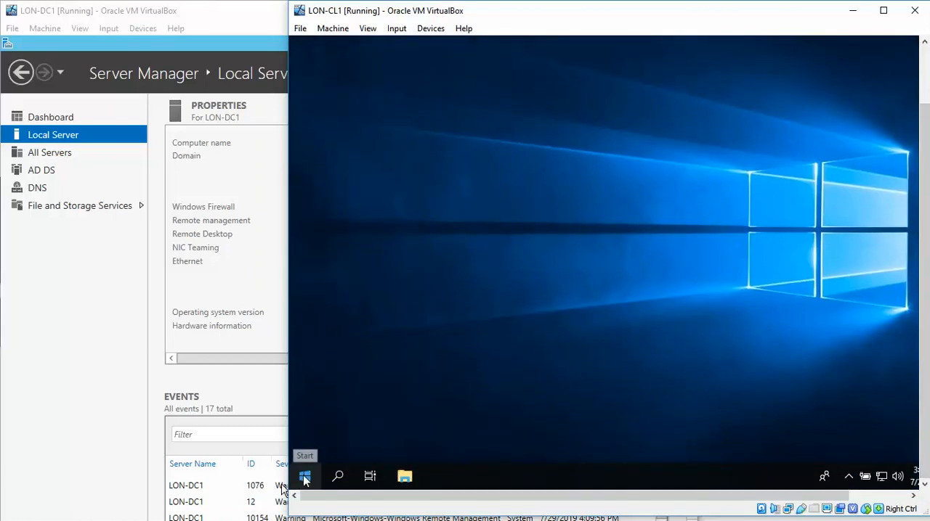
right_click(305, 477)
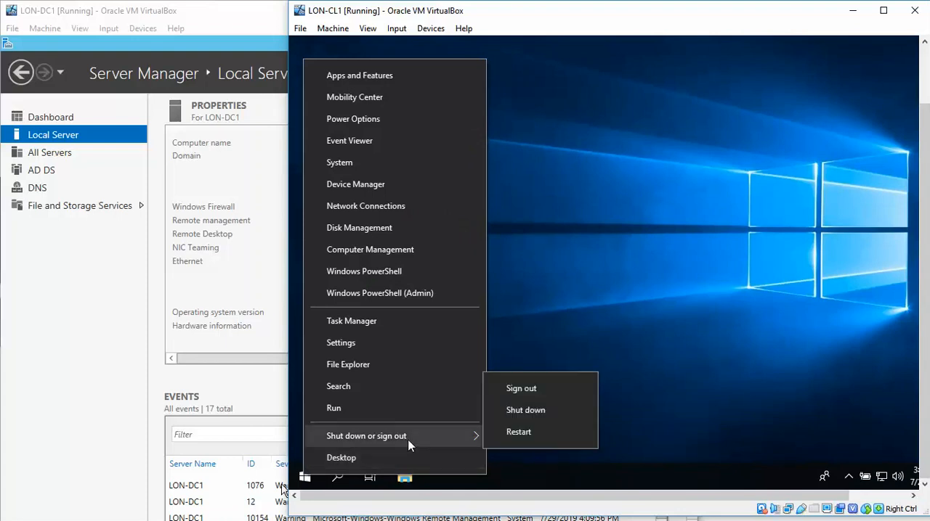
left_click(521, 388)
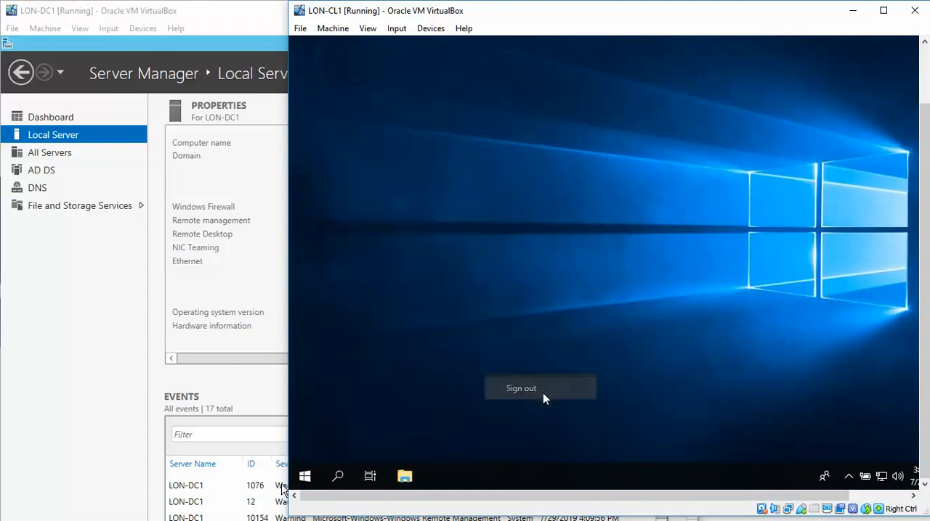
left_click(520, 388)
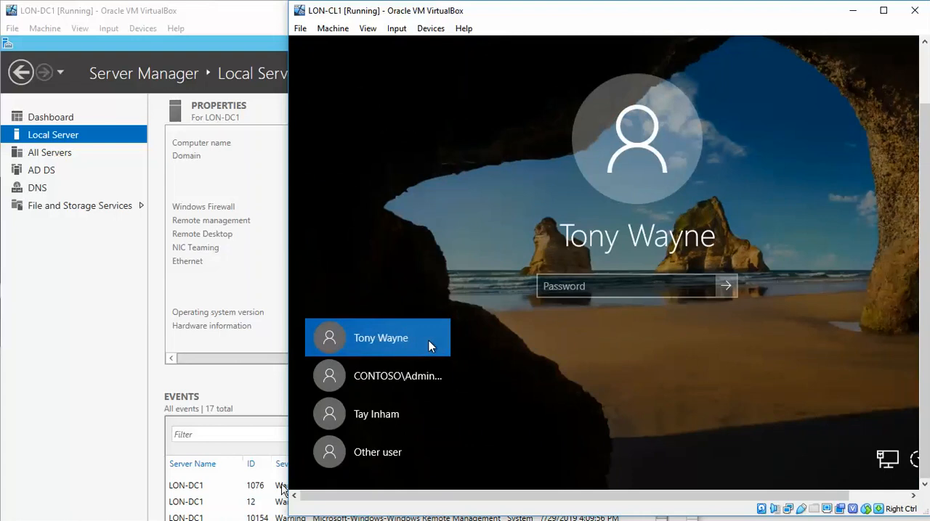
- Sign in as the domain administrator, then sign out again from the Start account options
left_click(377, 374)
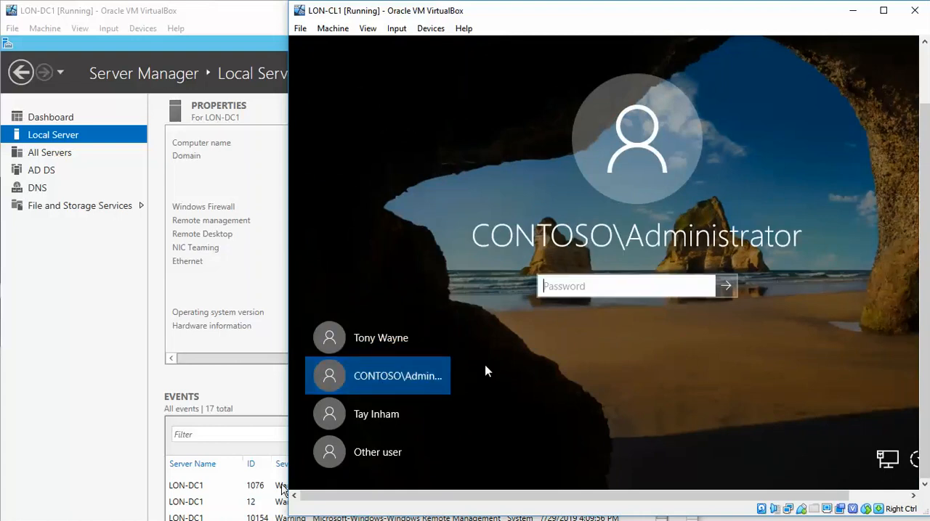
mouse_move(380, 337)
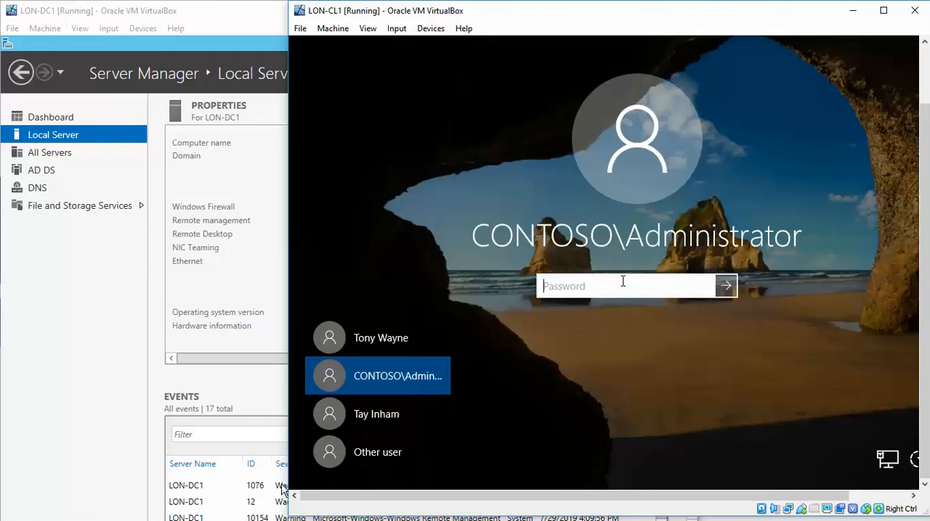
type("••")
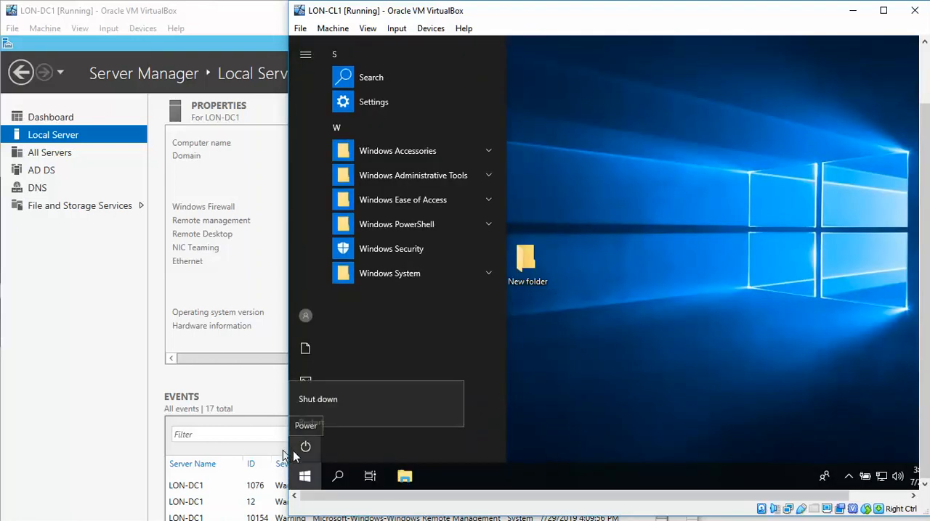
left_click(305, 448)
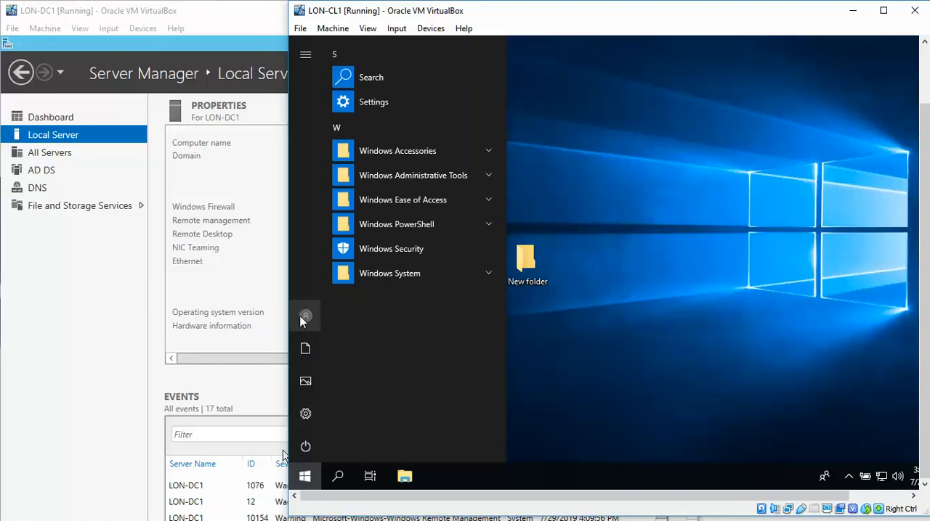
left_click(305, 315)
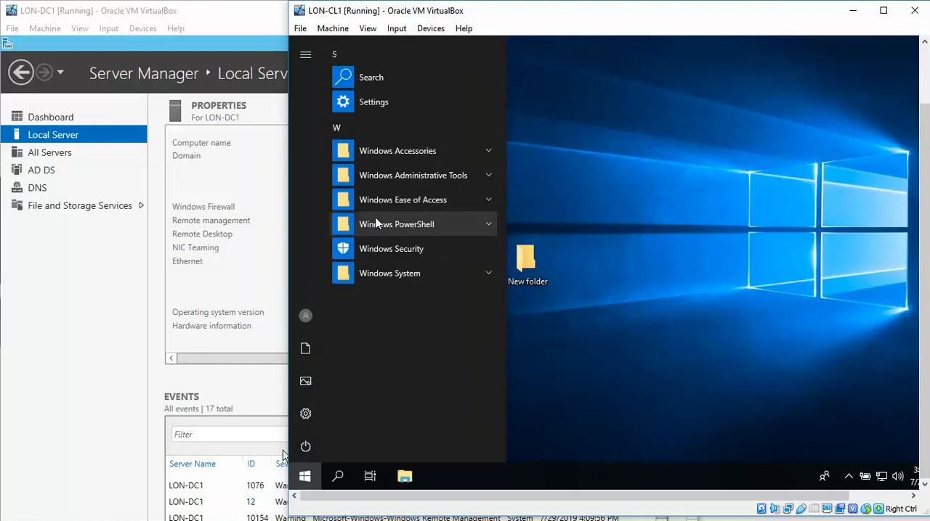
left_click(305, 476)
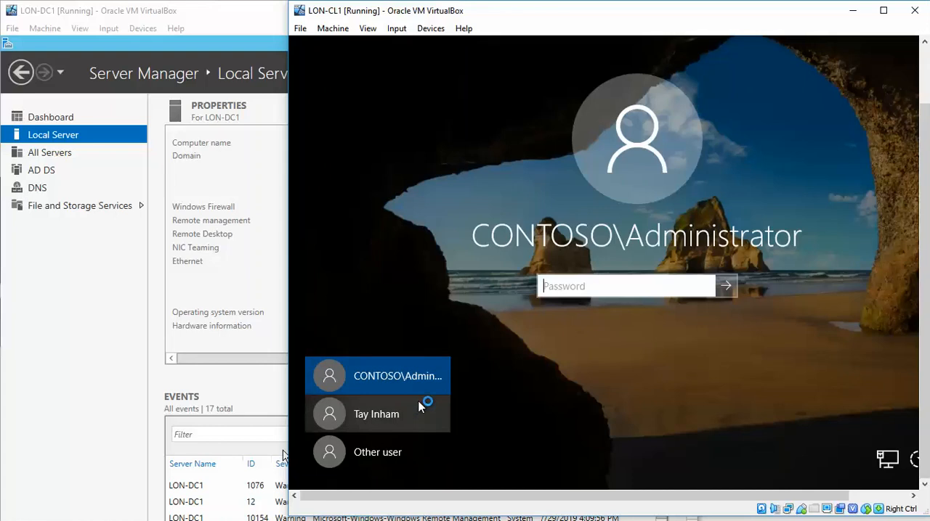
mouse_move(485, 335)
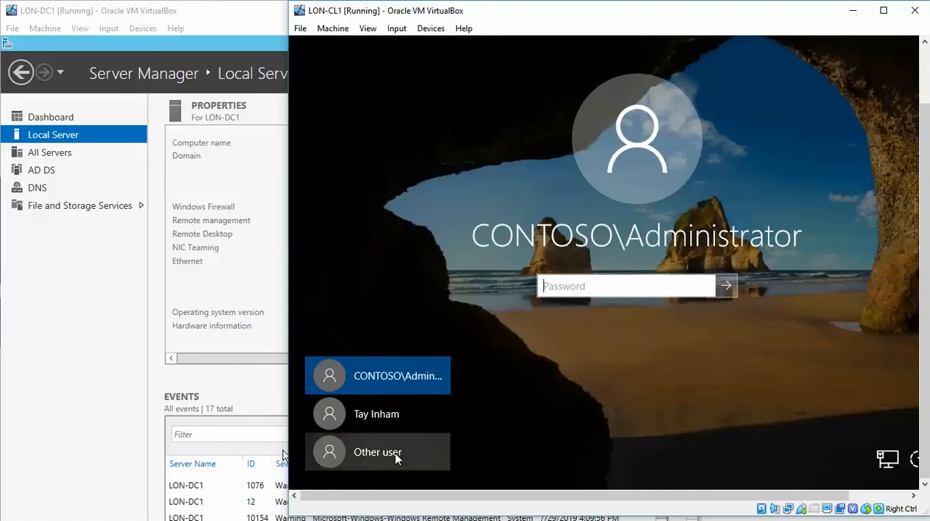
- Sign in through Other user as LON-CL1\TWayne to reach the desktop
left_click(378, 452)
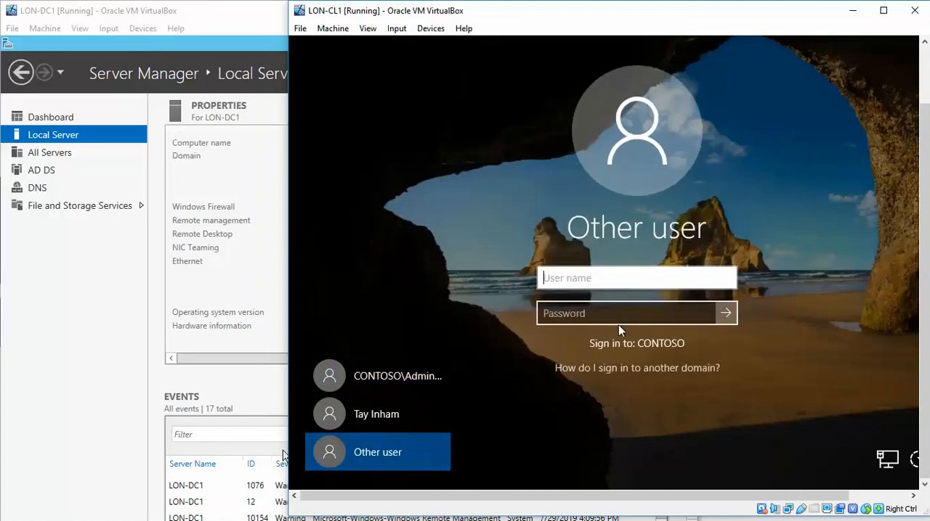
type("c")
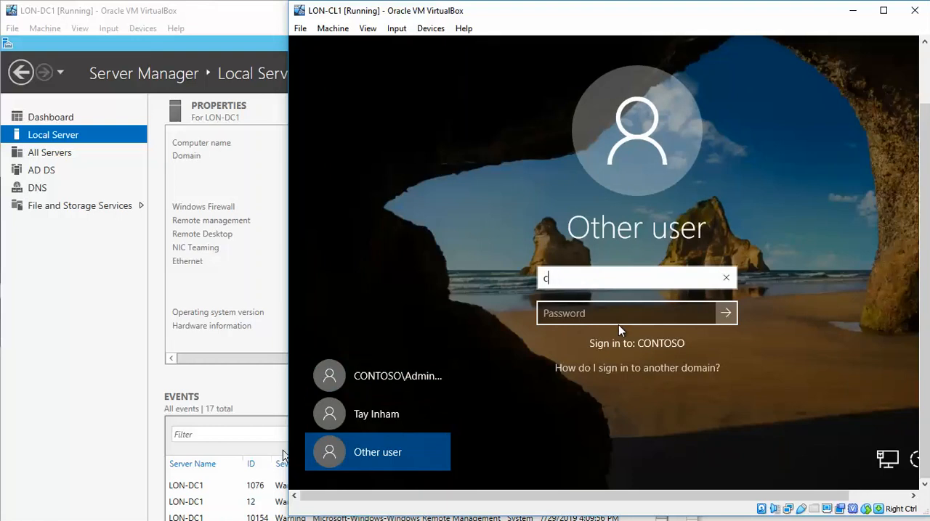
type("LON-CL1")
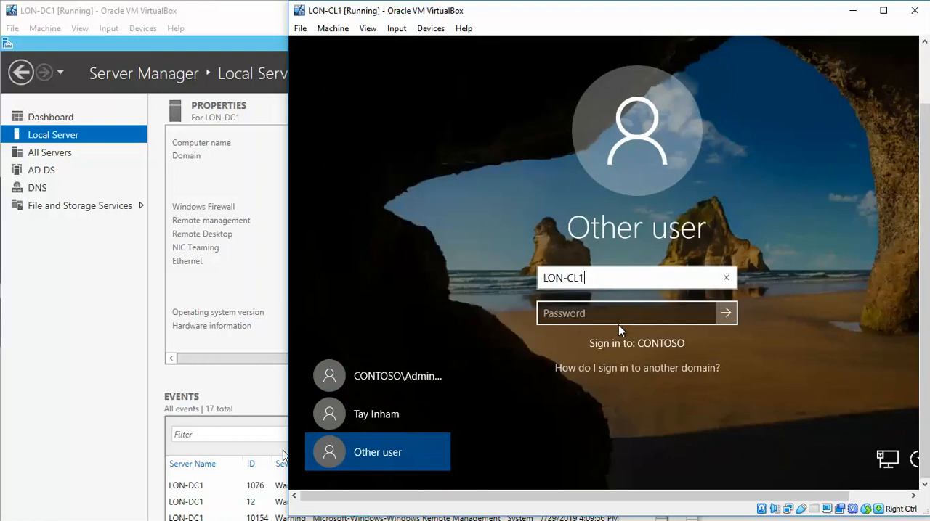
type("\\")
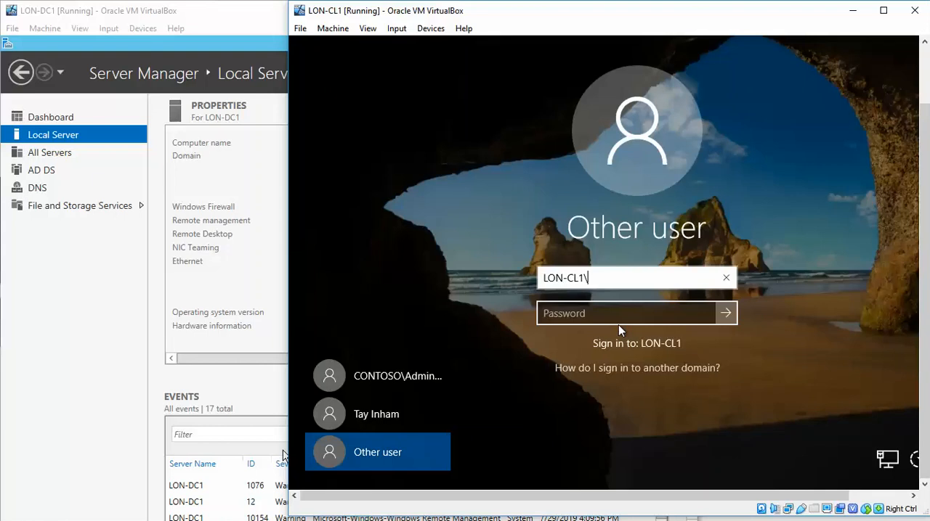
type("TWayne")
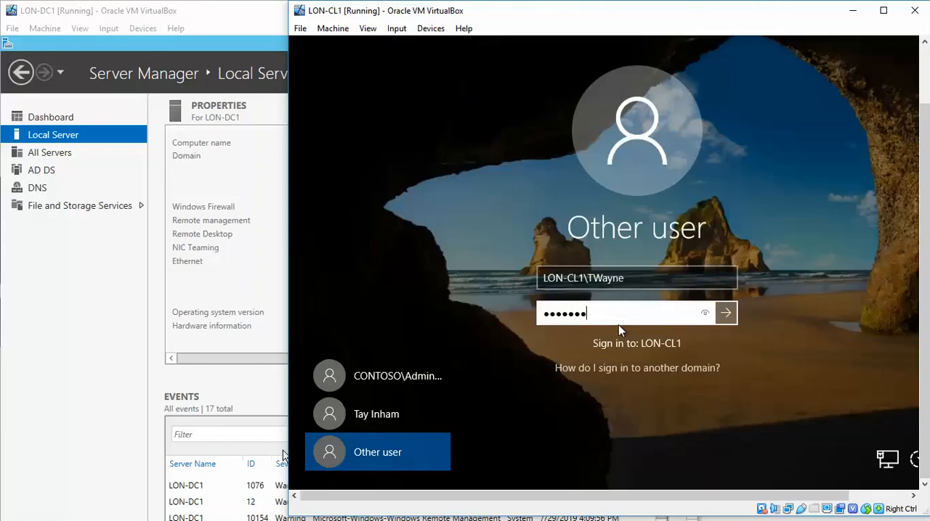
left_click(725, 314)
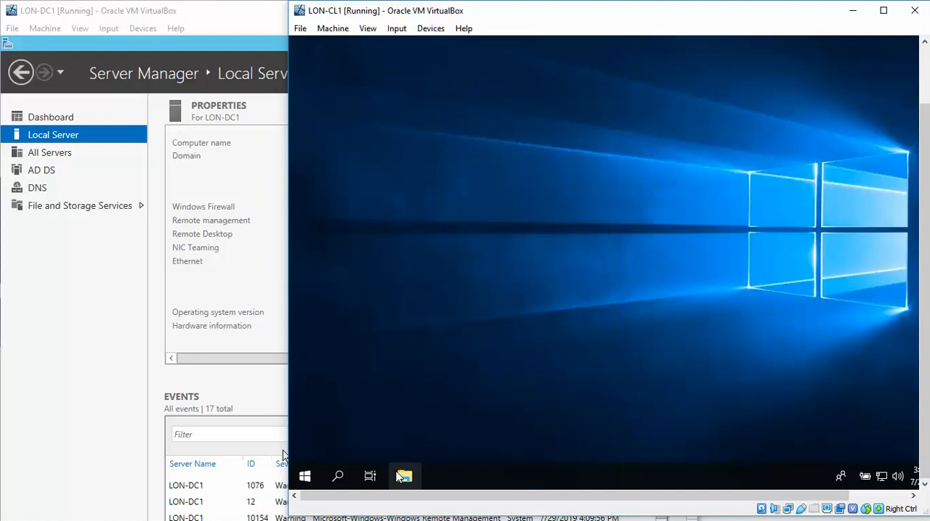
- Browse This PC > Local Disk (C:) > Profiles to see the new TWayne.V6 folder
left_click(404, 477)
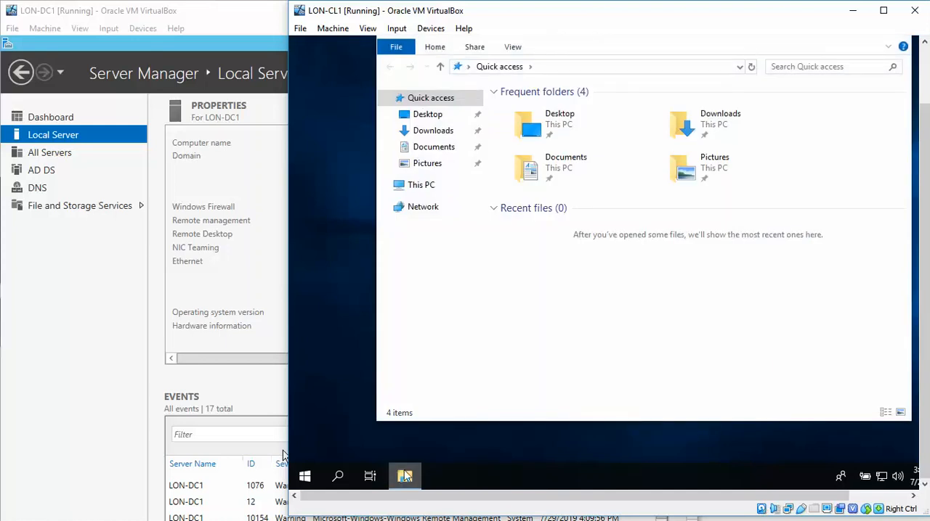
left_click(422, 184)
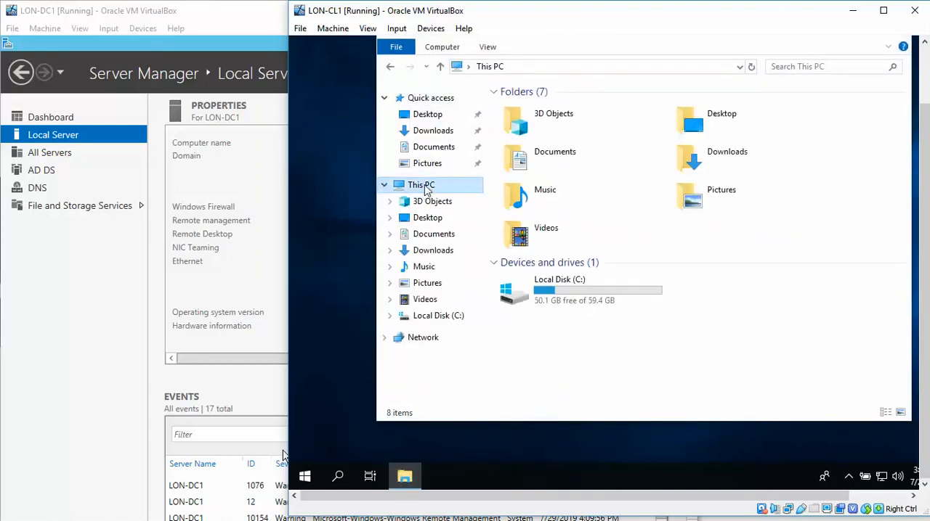
double_click(559, 291)
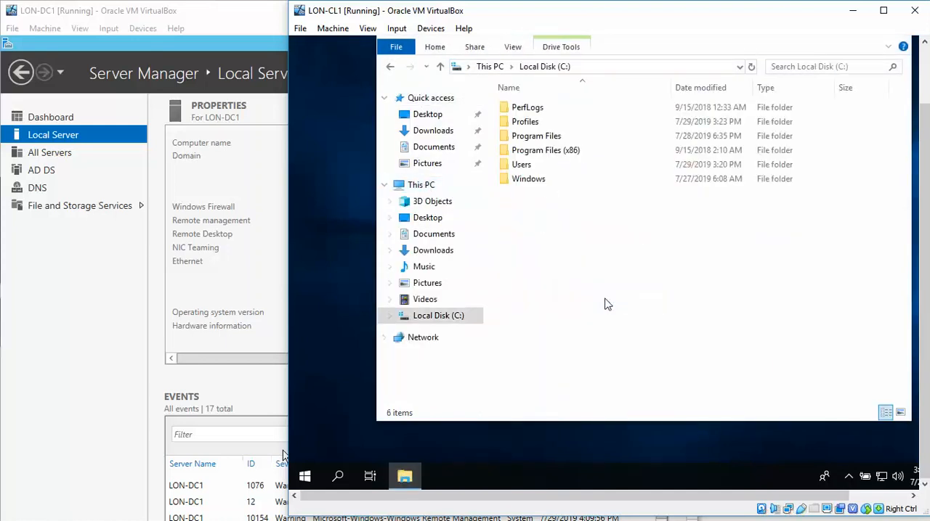
left_click(524, 122)
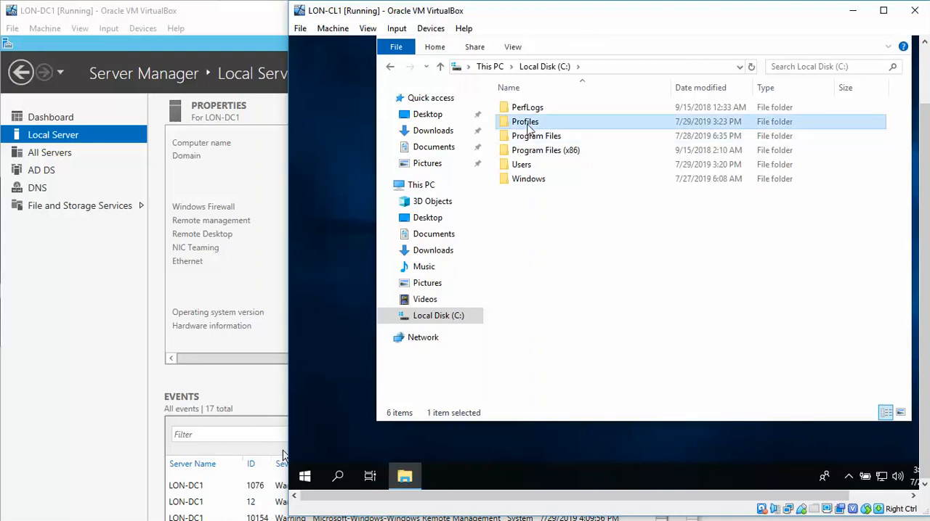
double_click(525, 122)
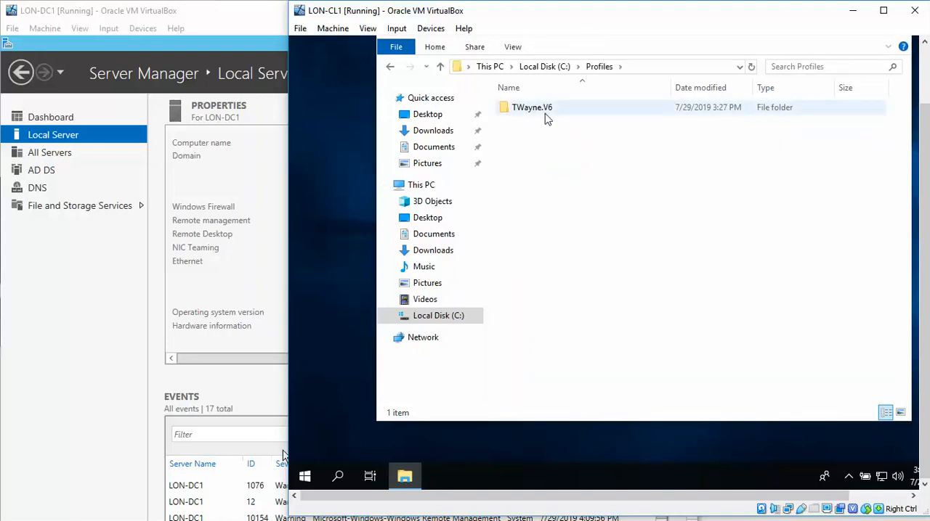
mouse_move(531, 107)
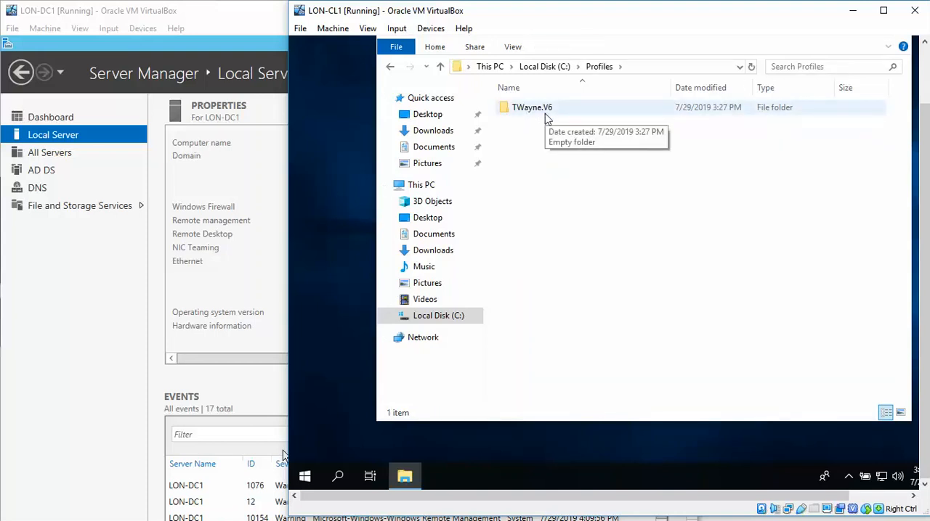
mouse_move(690, 186)
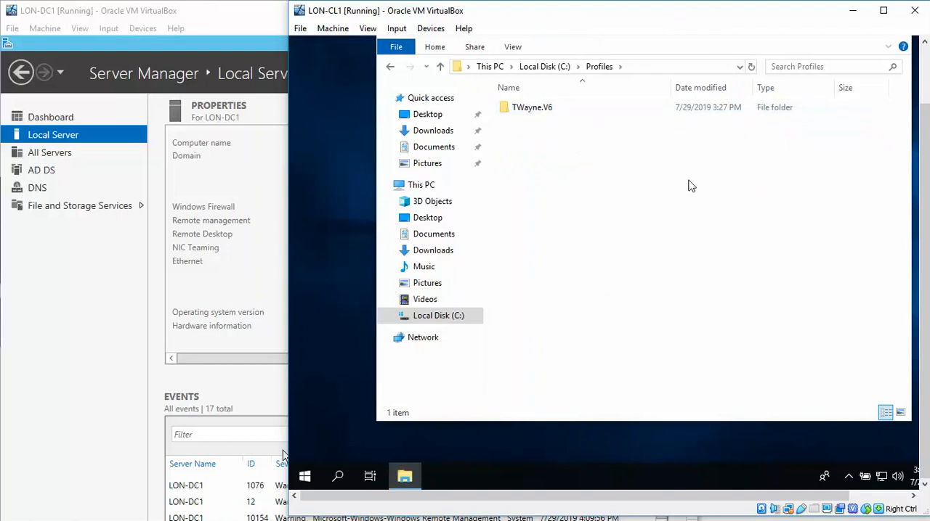
mouse_move(909, 139)
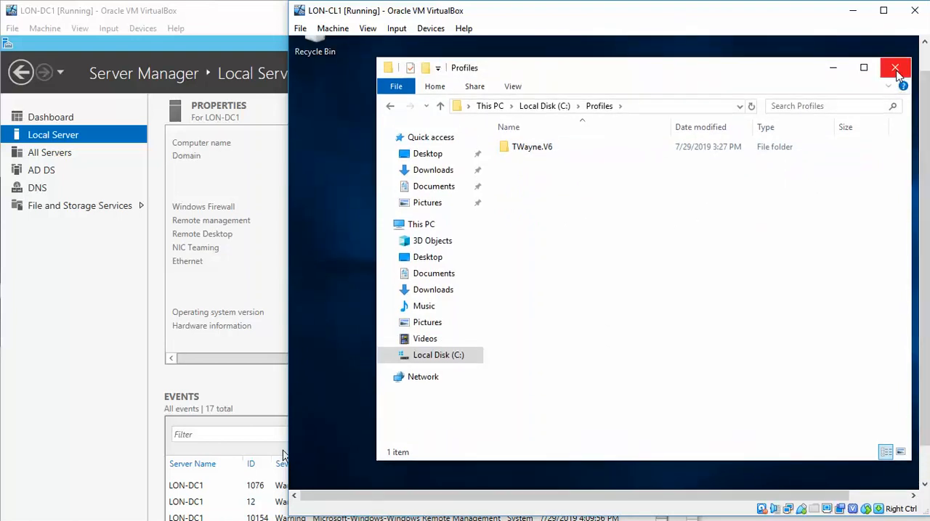
- Close File Explorer and sign out from the Start menu's account options
left_click(895, 67)
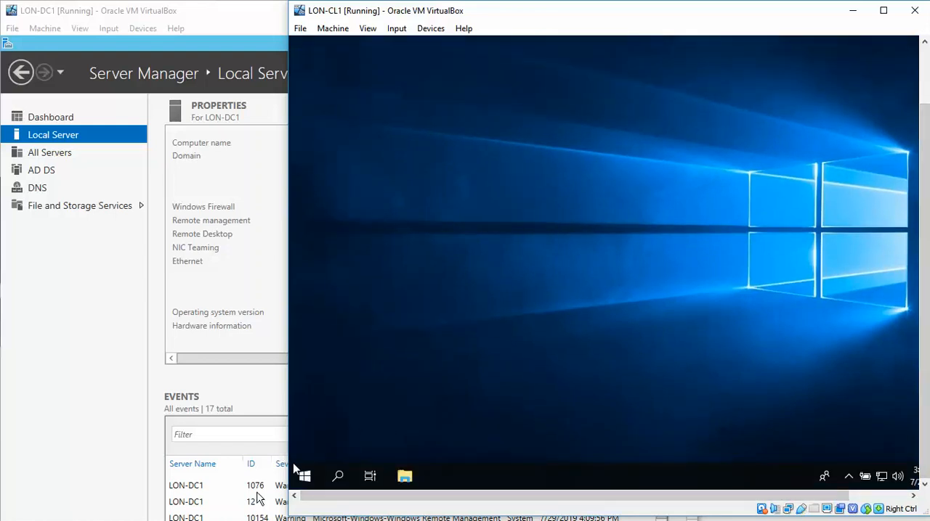
right_click(302, 476)
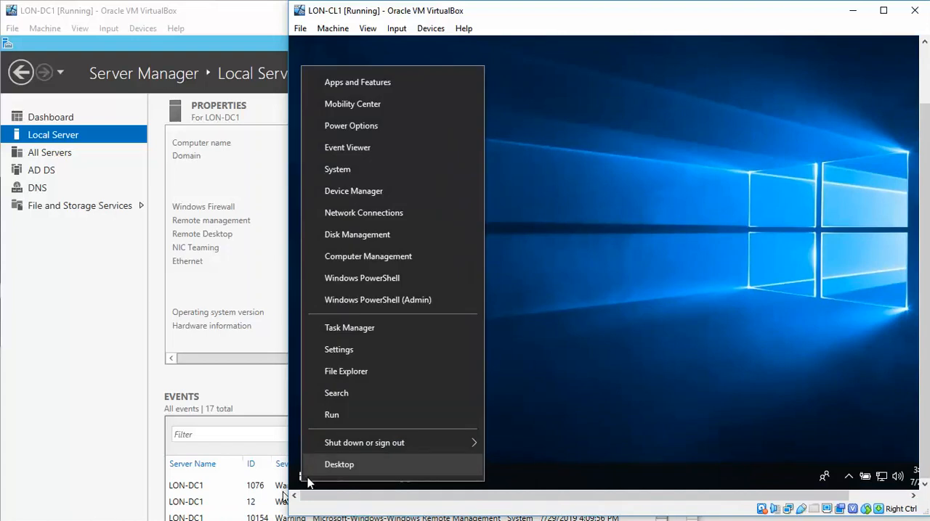
left_click(305, 477)
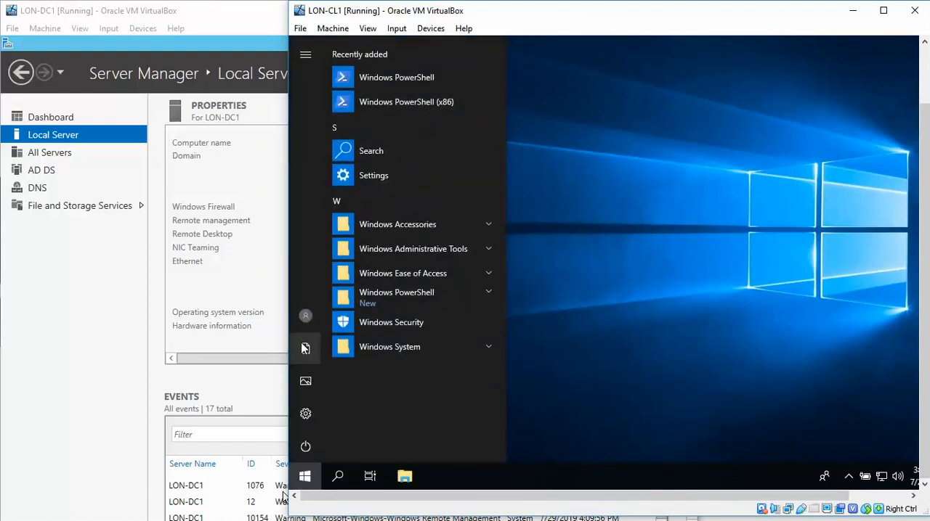
left_click(305, 315)
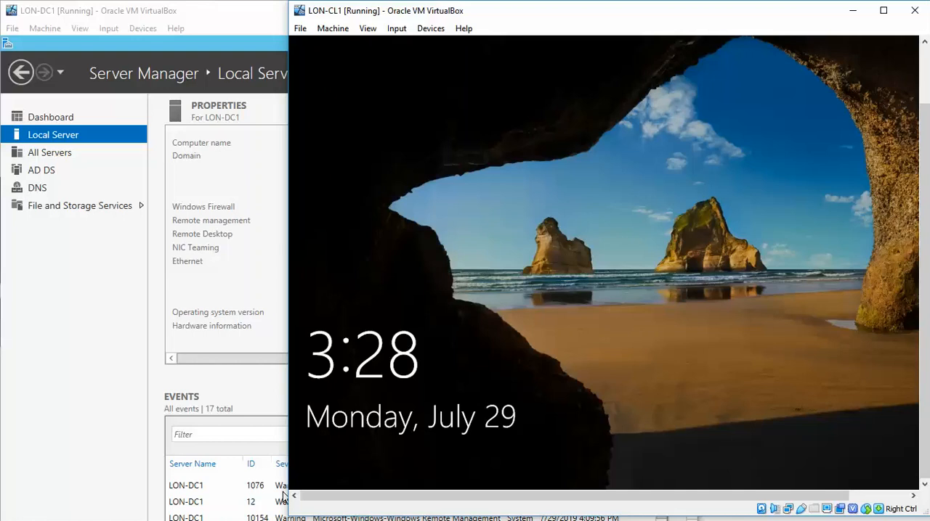
mouse_move(904, 183)
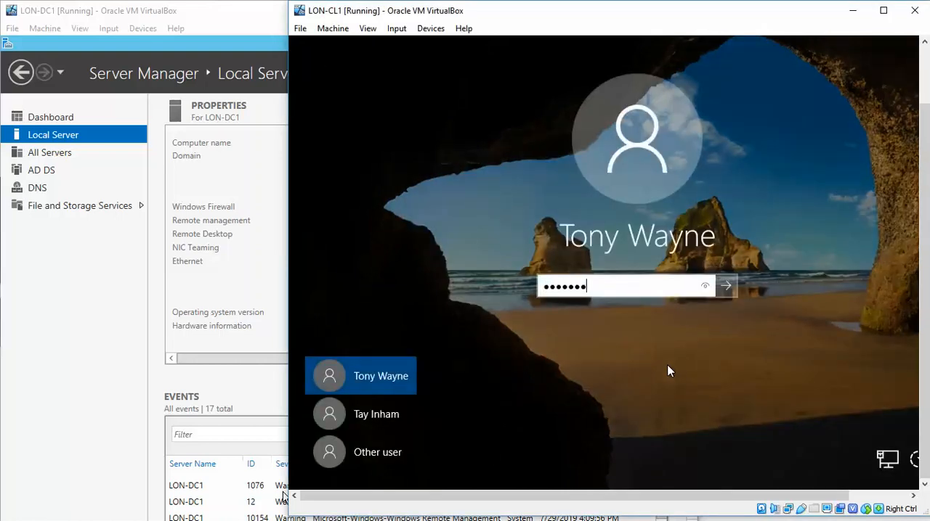
- Submit the password to sign Tony Wayne back in to the desktop
left_click(723, 284)
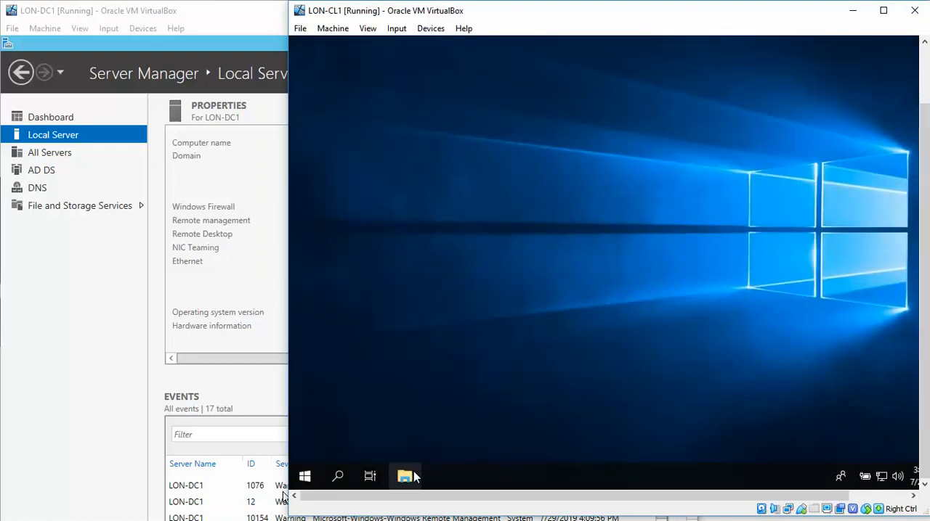
- Browse File Explorer to C:\Profiles to reach the TWayne.V6 folder and its 12 default folders
left_click(404, 477)
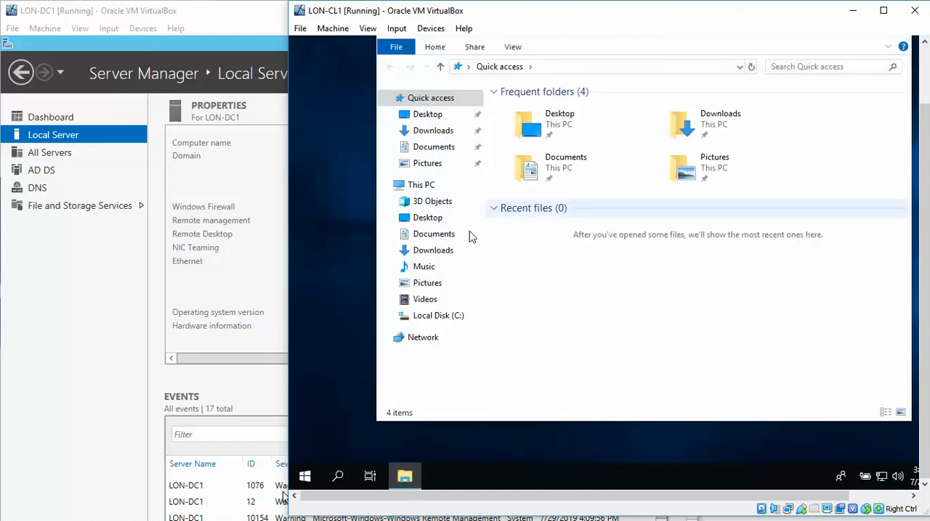
left_click(438, 316)
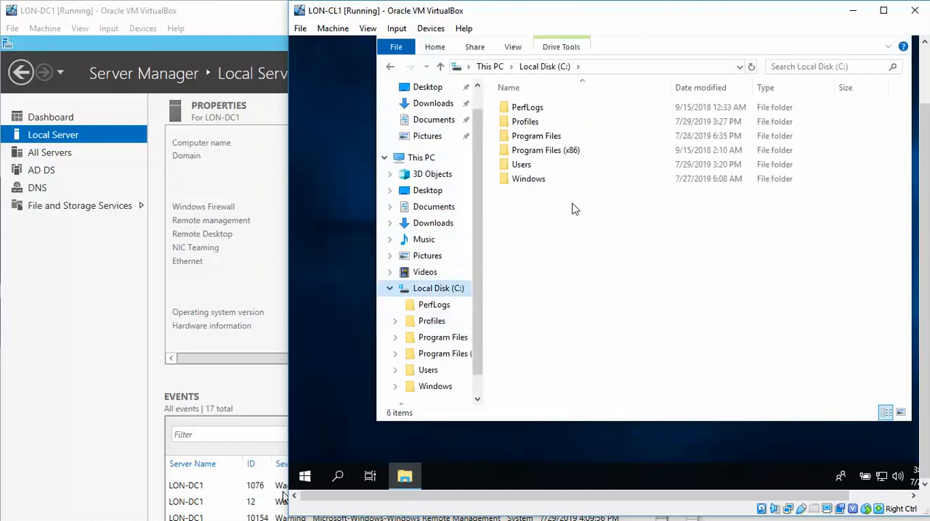
left_click(524, 122)
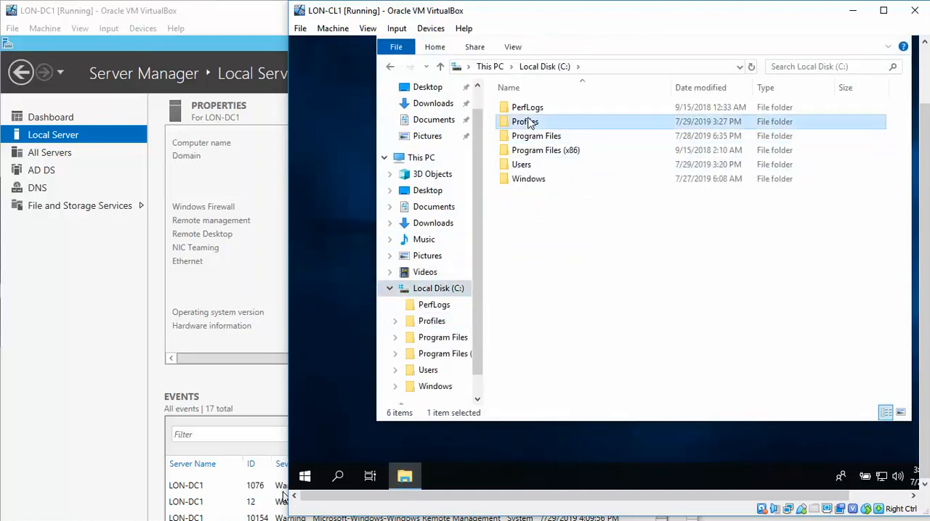
double_click(525, 122)
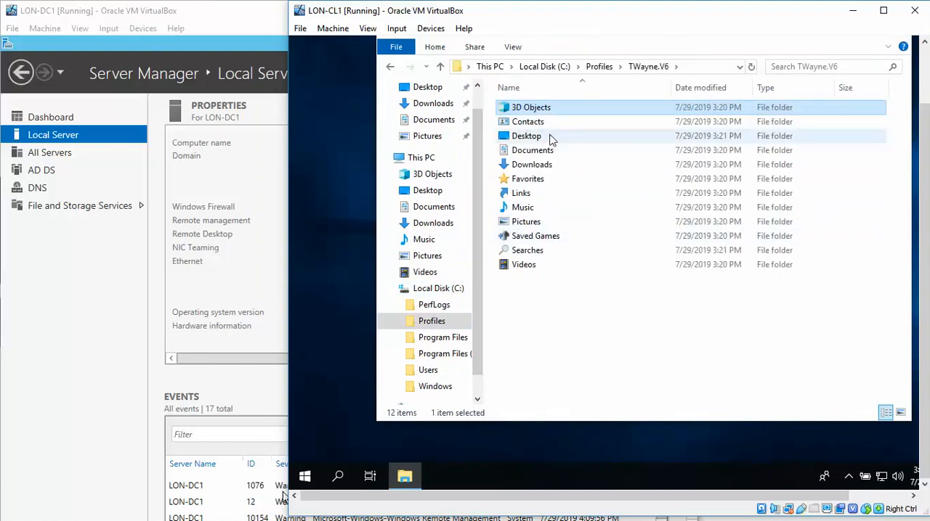
mouse_move(633, 201)
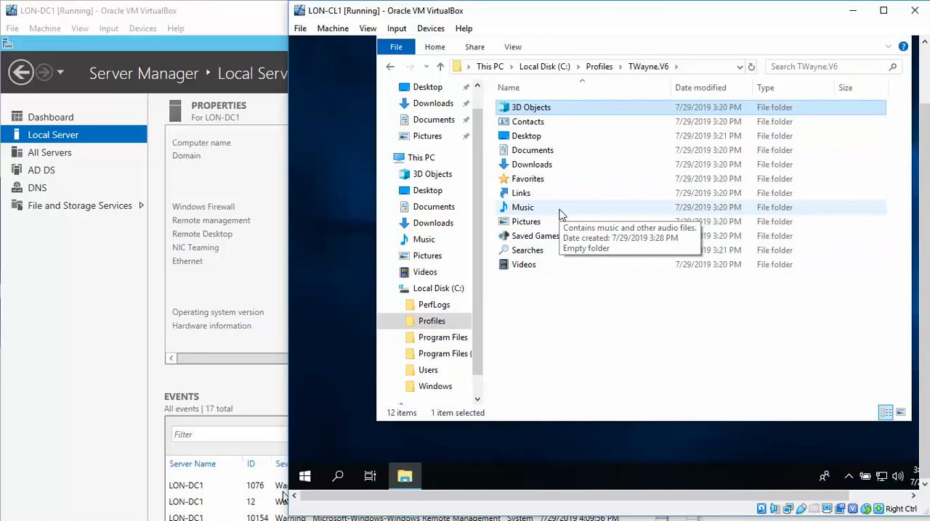
mouse_move(695, 199)
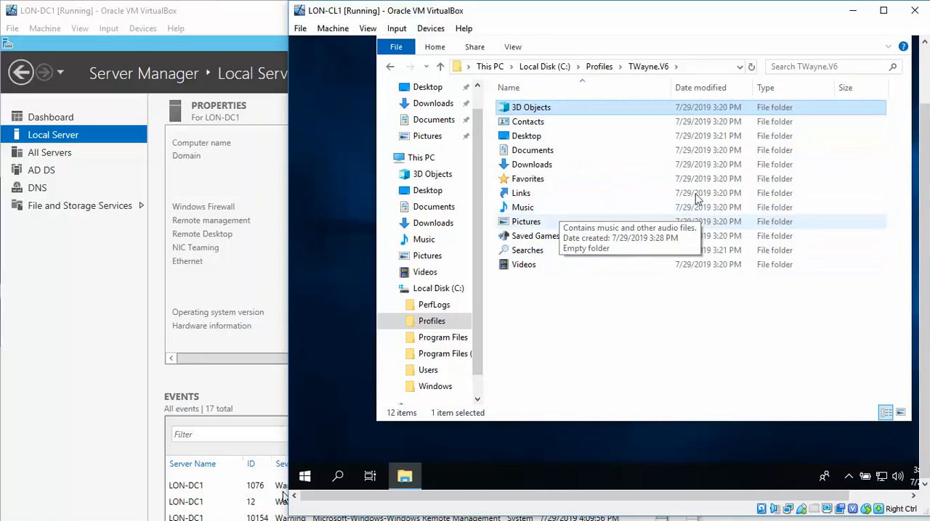